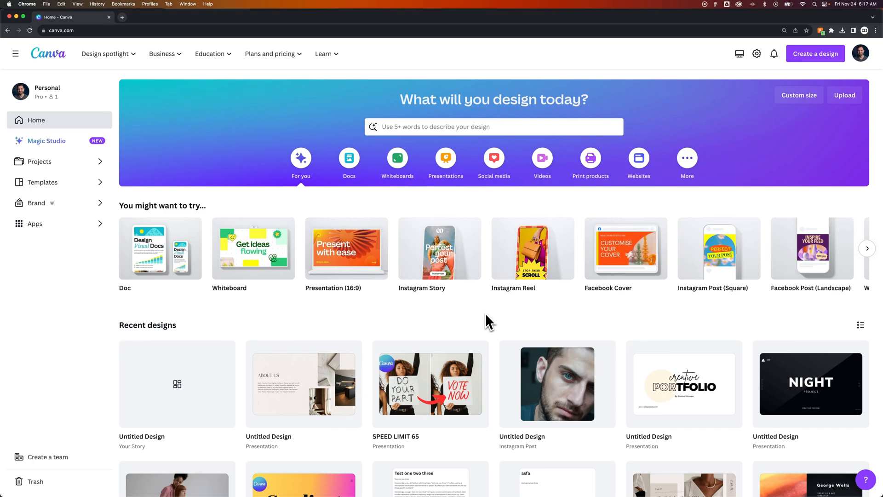
mouse_move(482, 321)
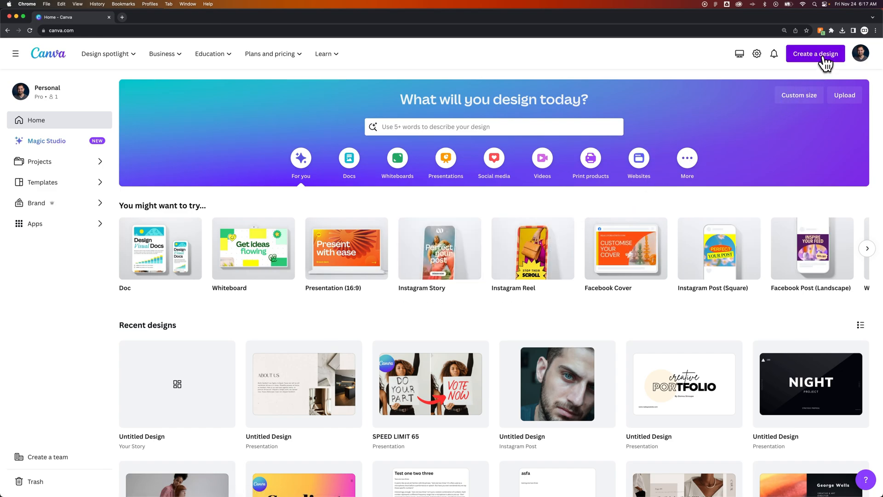
Step: Bring up the Create a design menu listing design types on the Canva home page
click(816, 53)
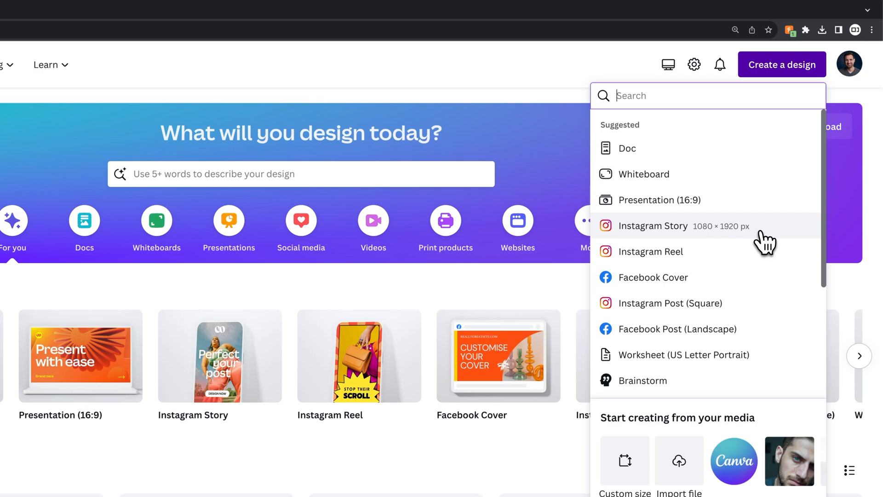
Step: Start a new blank Instagram Story (1080 × 1920 px) design in the editor
click(653, 227)
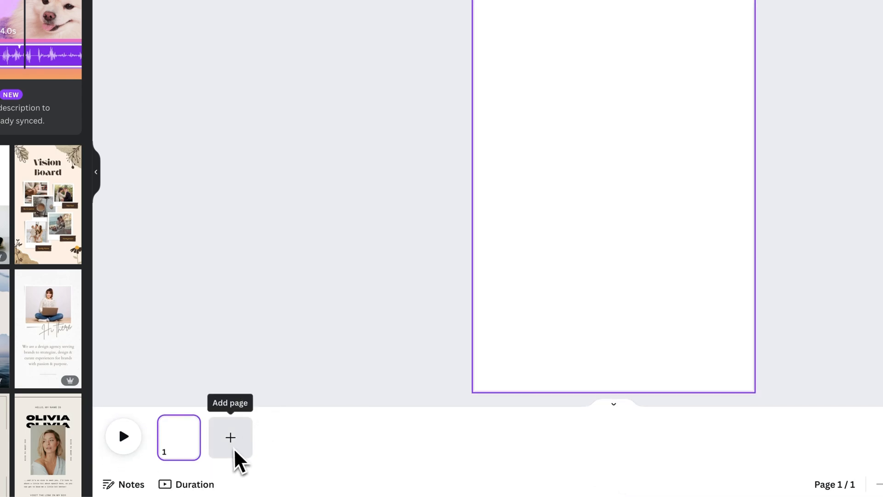
mouse_move(600, 439)
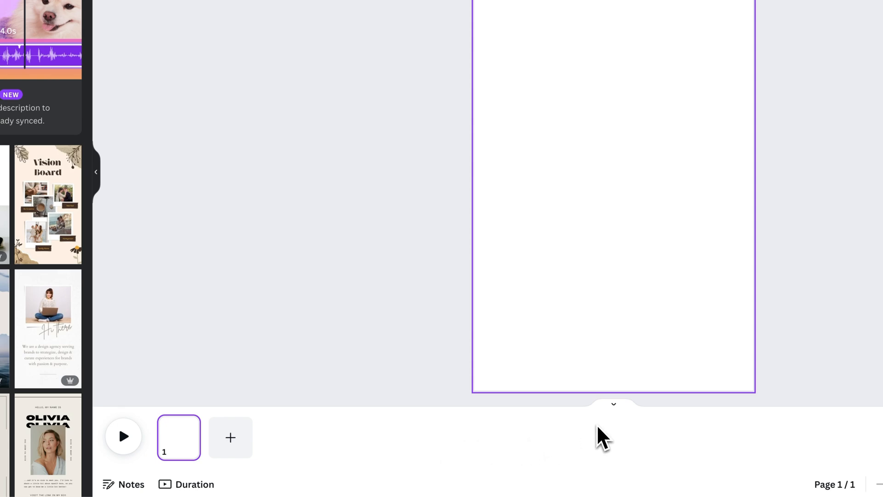
mouse_move(614, 404)
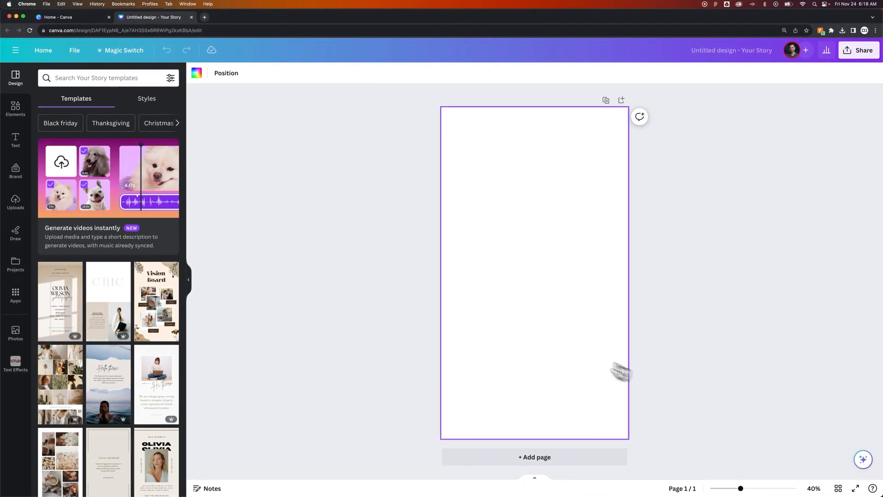
mouse_move(57, 94)
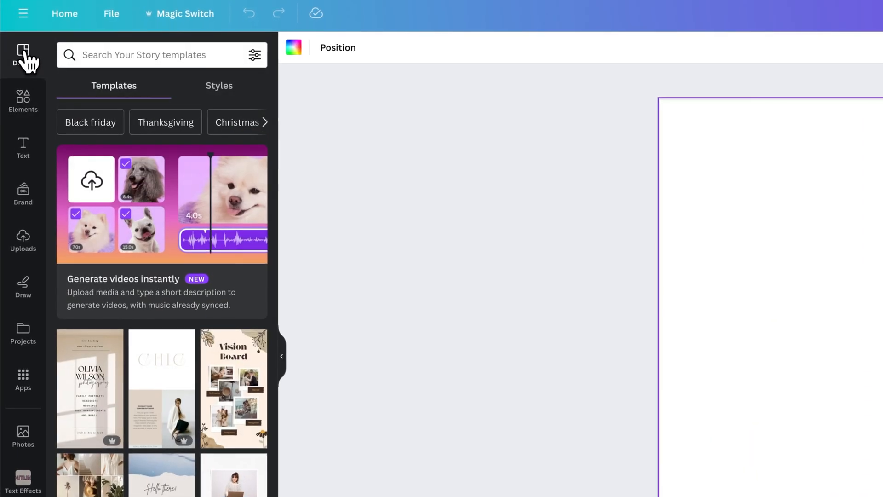
Step: Search templates for 'nice to meet' and apply the orange Nice to meet you! template
click(138, 56)
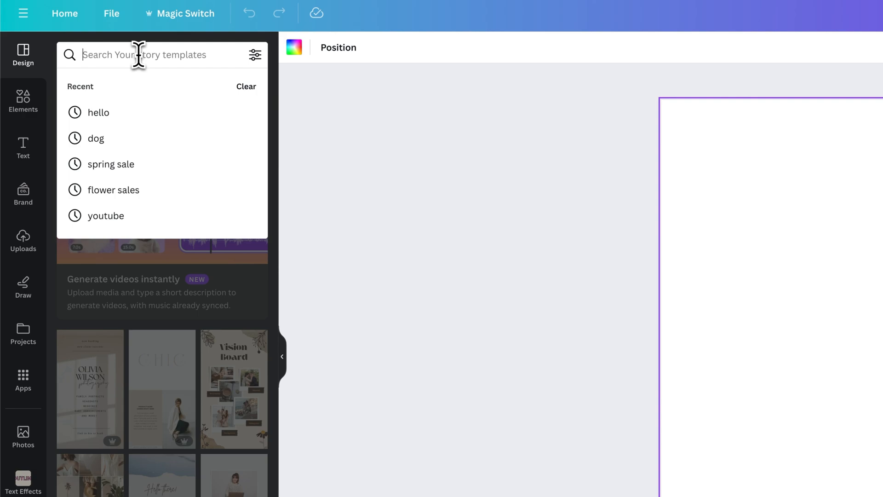
text(nice to meet)
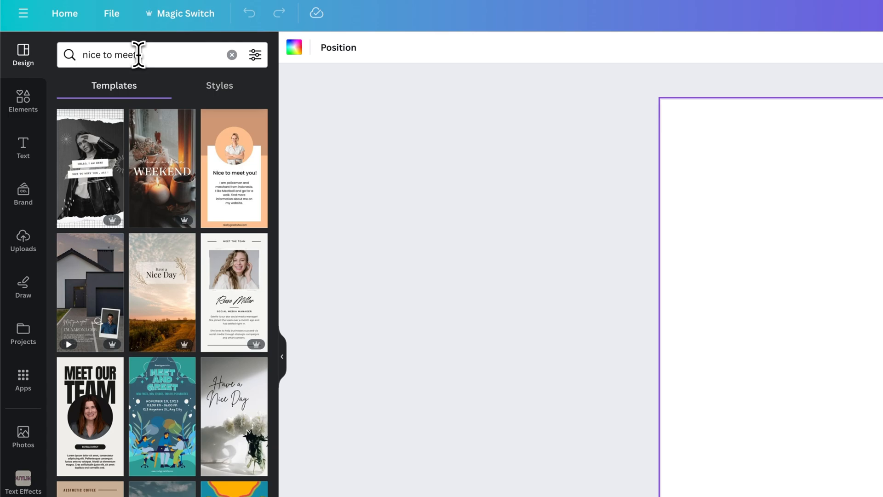
mouse_move(152, 101)
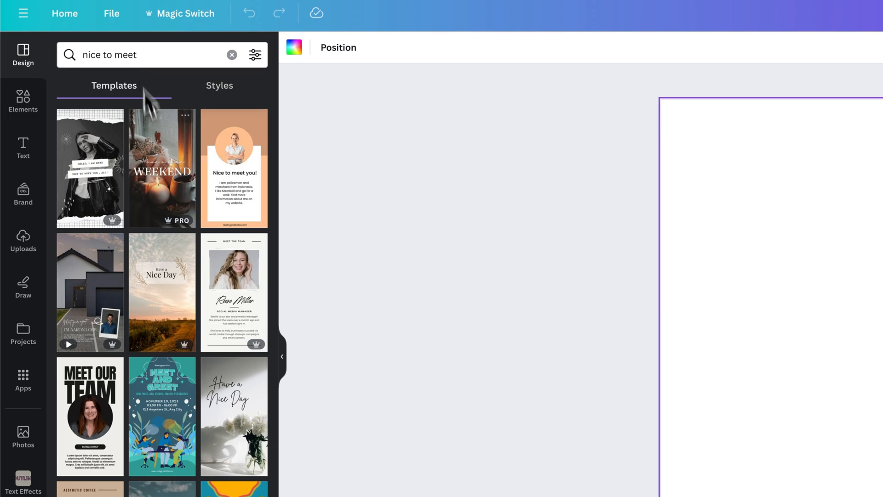
scroll(down, 3)
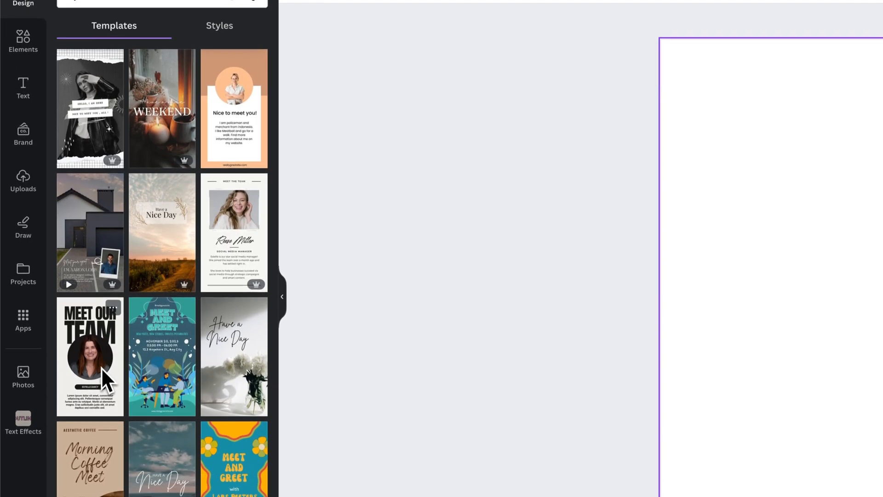
scroll(down, 3)
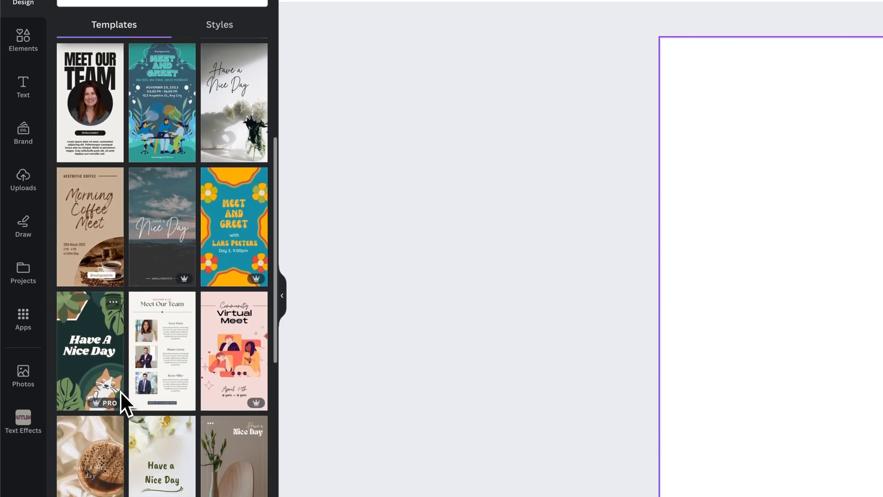
scroll(down, 3)
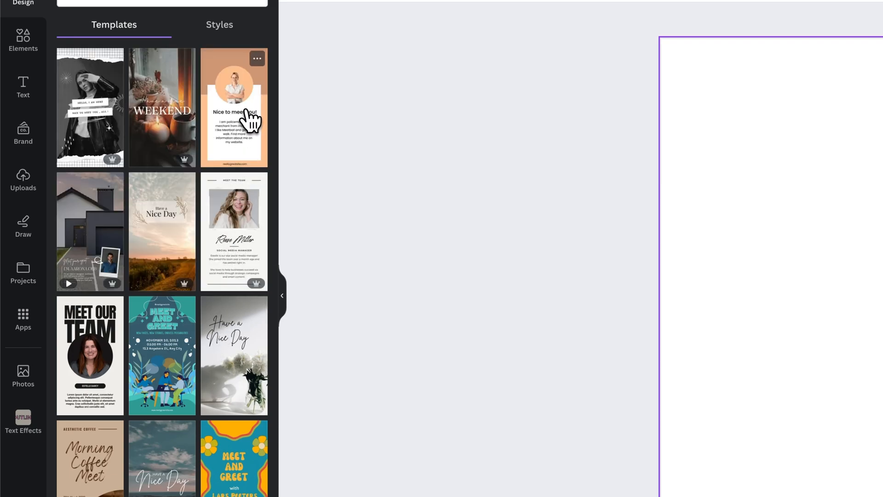
mouse_move(242, 124)
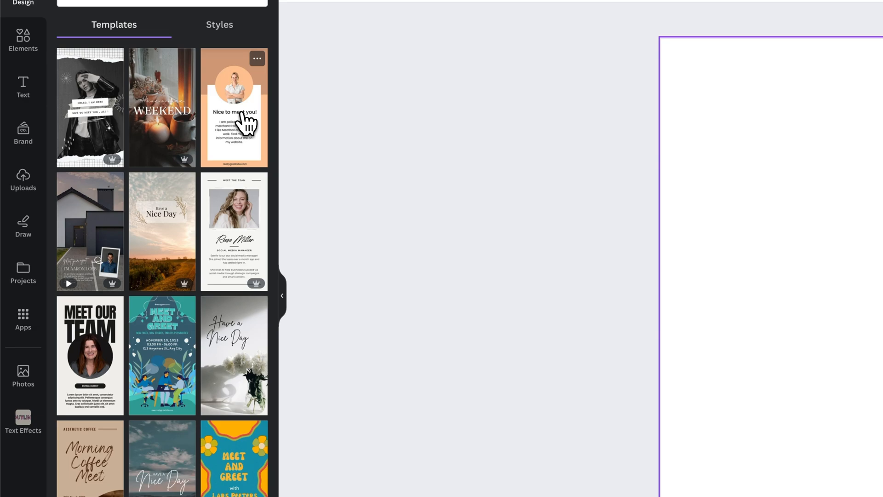
click(234, 106)
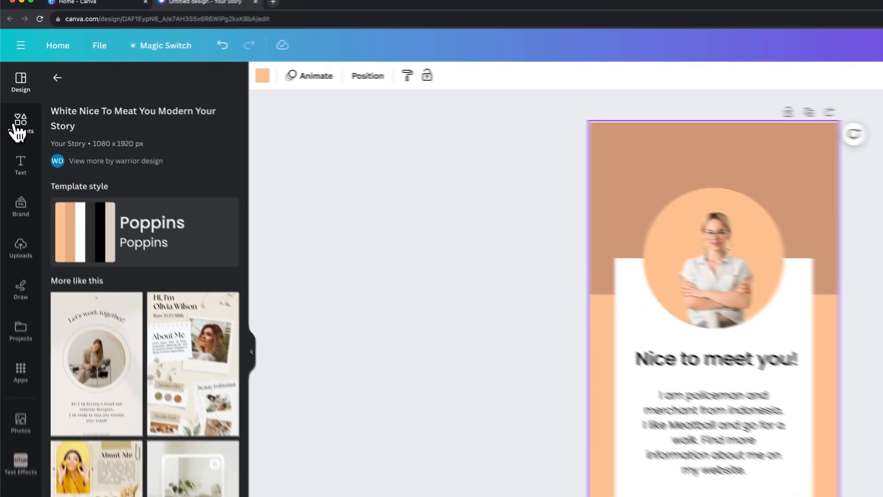
Step: Show the Elements library, then select the text card, heading and portrait photo on the page
click(20, 124)
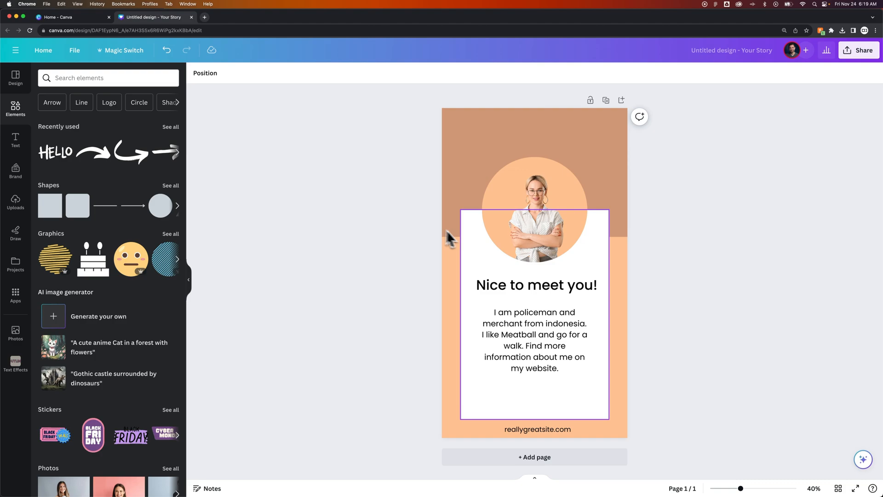
click(537, 285)
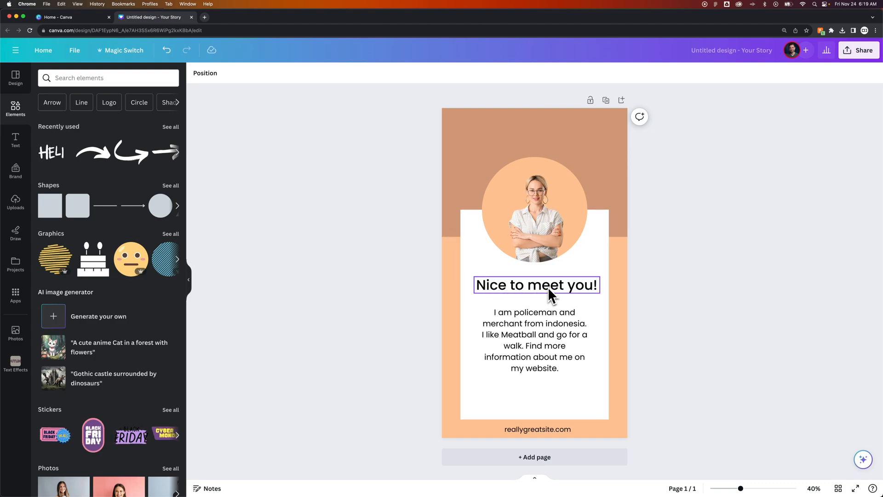
click(533, 339)
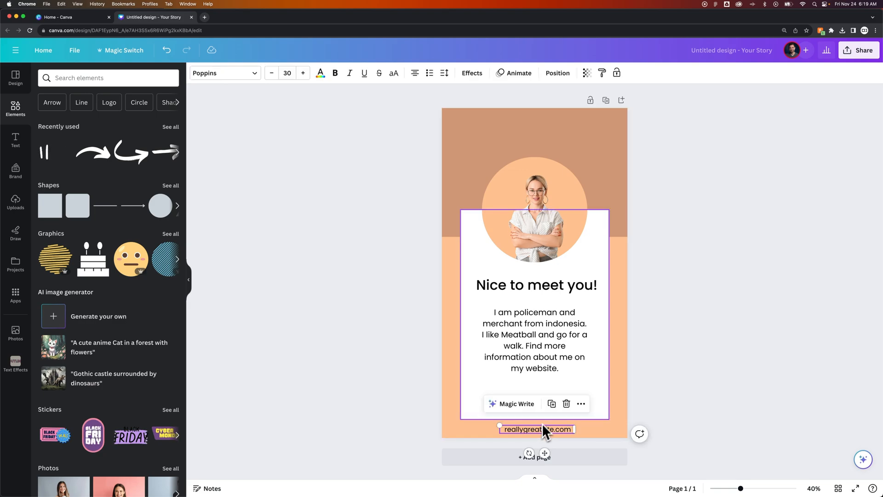
click(535, 208)
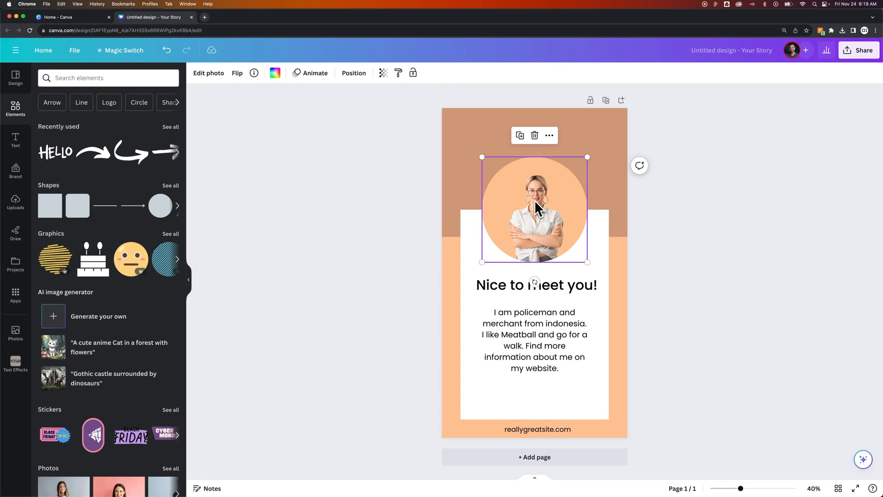
mouse_move(546, 209)
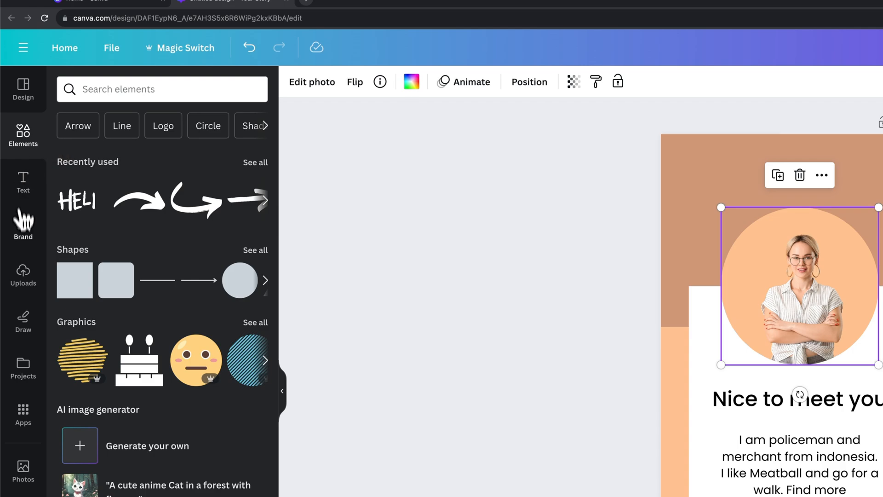
Step: From Uploads, drop the man-with-microphone photo into the circular portrait frame
click(23, 276)
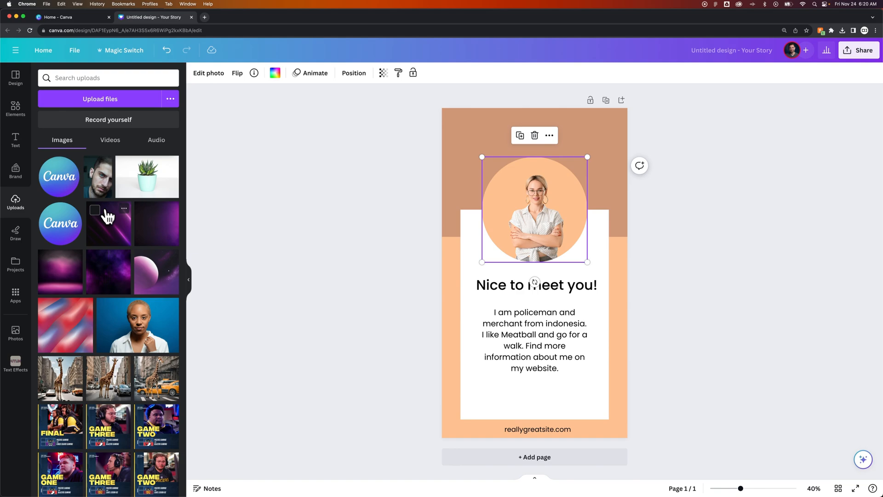
scroll(down, 3)
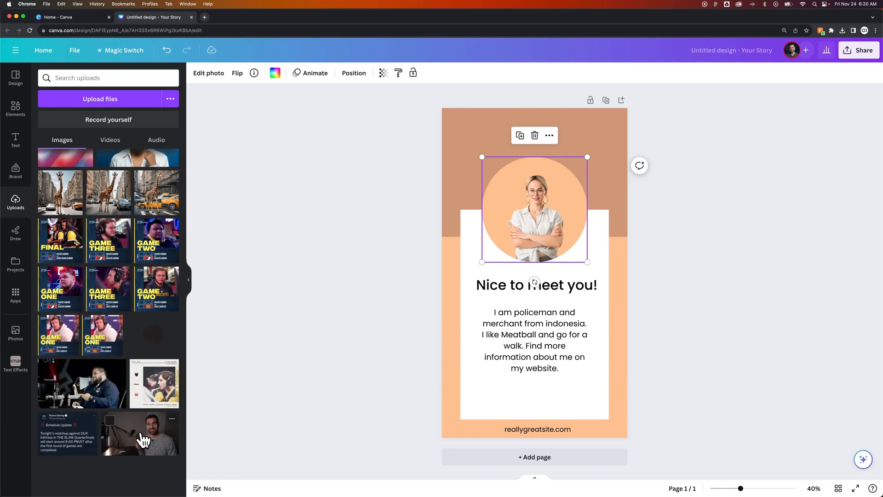
drag(143, 433, 439, 262)
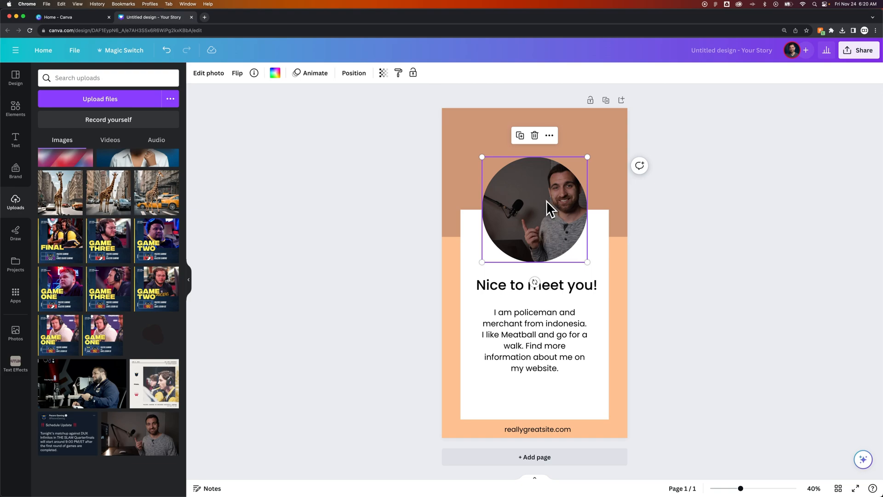
Step: Crop-adjust the photo inside the circle so his face is centred, then confirm with Done
click(208, 73)
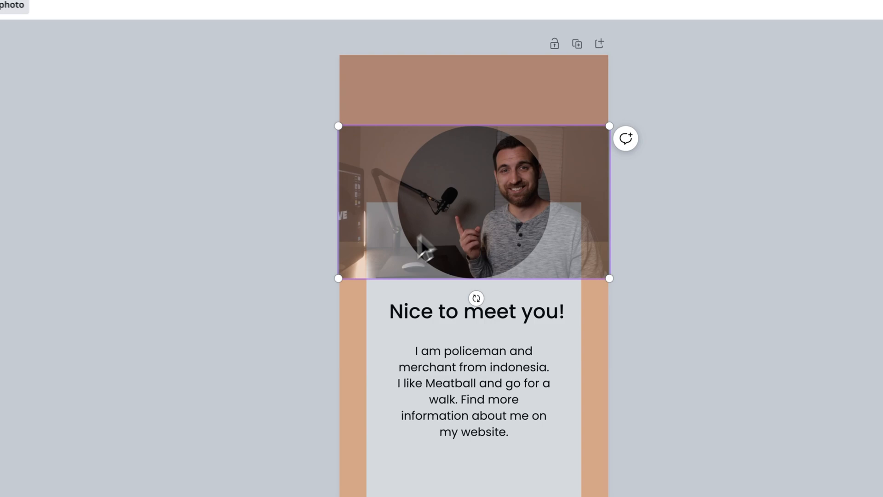
drag(338, 278, 304, 294)
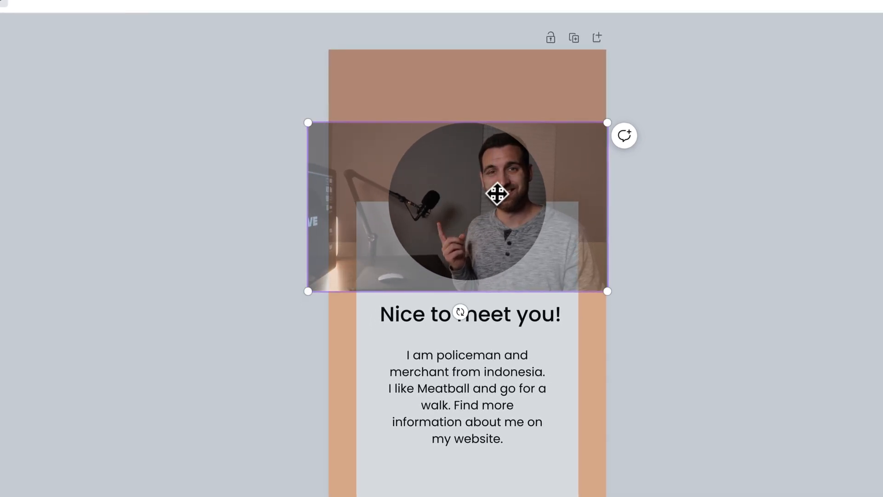
drag(498, 194, 462, 194)
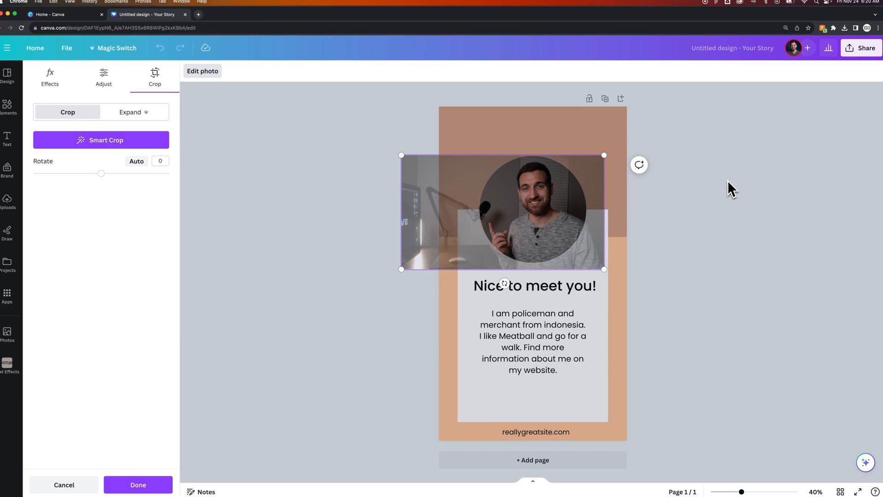
click(138, 484)
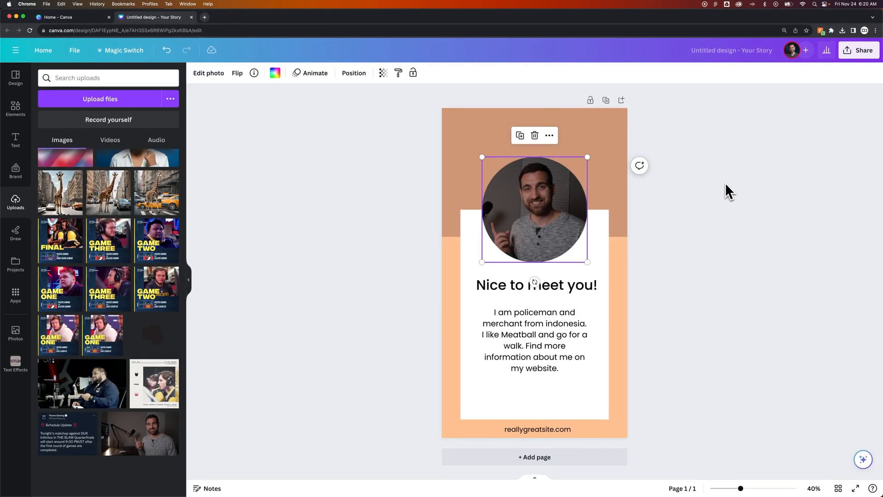
mouse_move(749, 236)
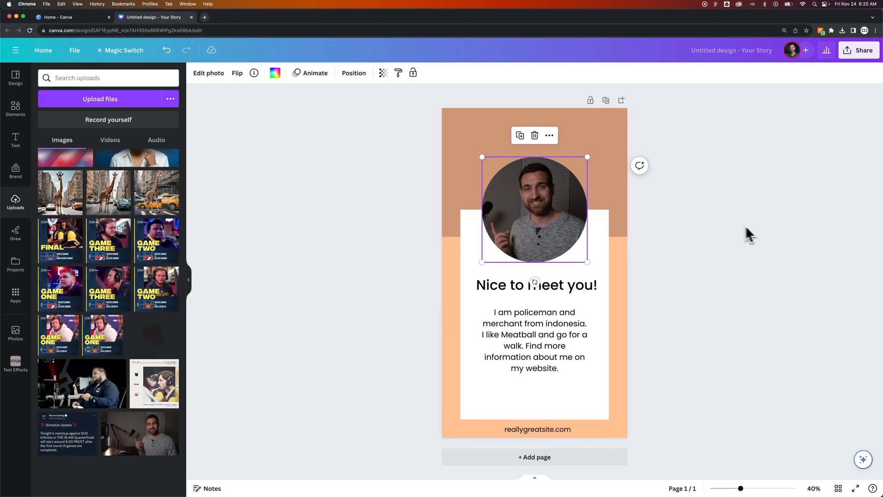
mouse_move(685, 191)
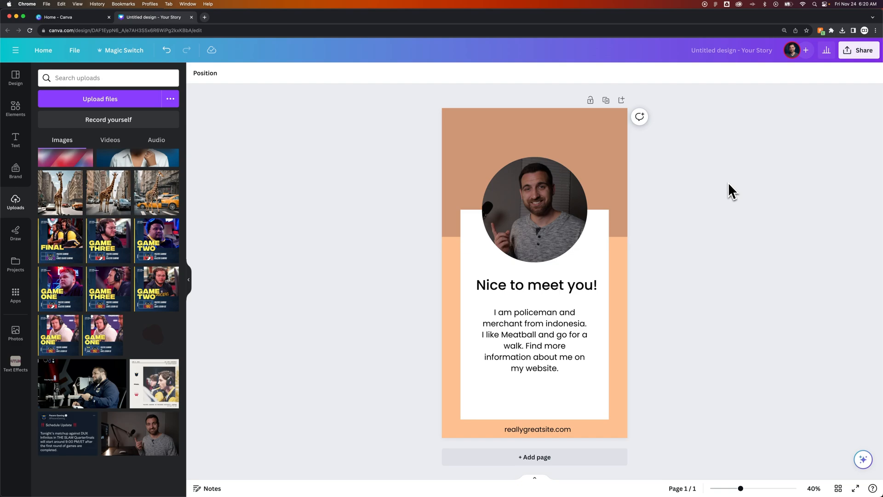
Step: Search Elements for 'hello' and browse all matching graphics to add the white HELLO graphic
click(562, 144)
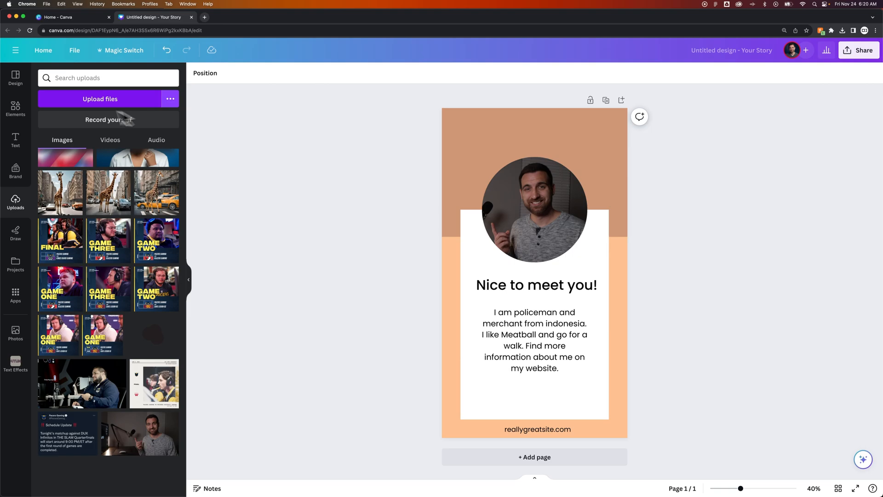
click(15, 109)
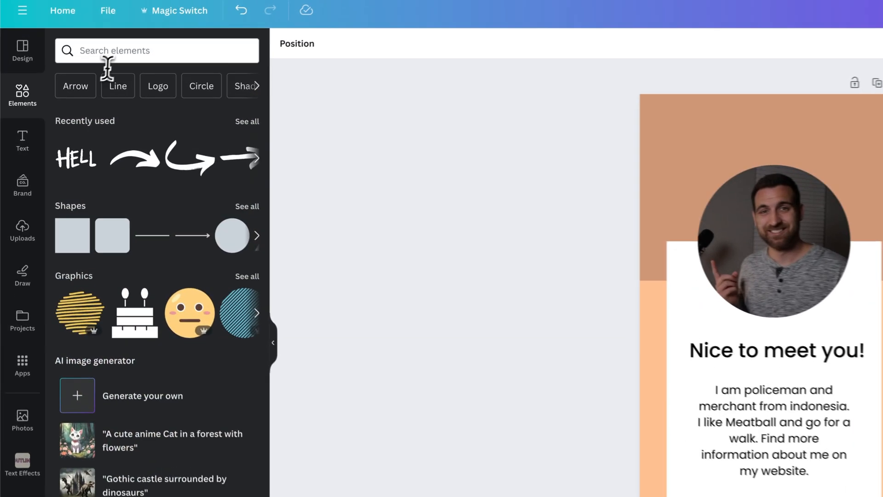
text(h)
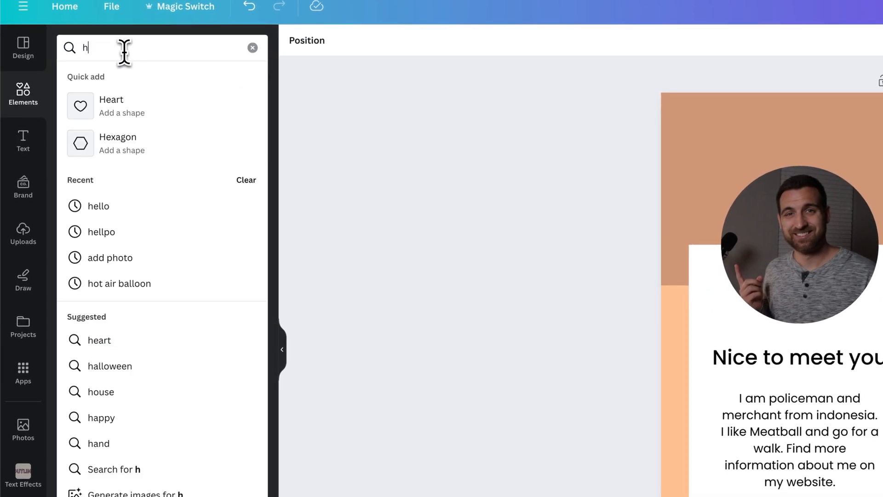
text(ello)
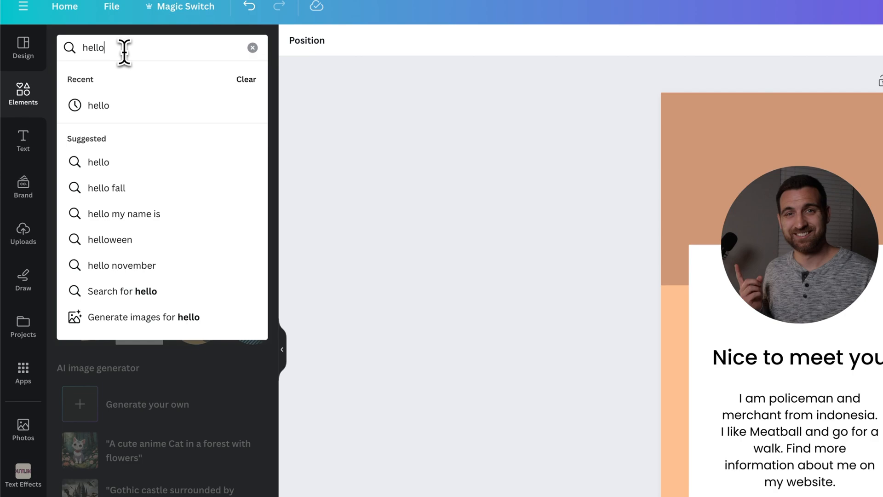
key(Enter)
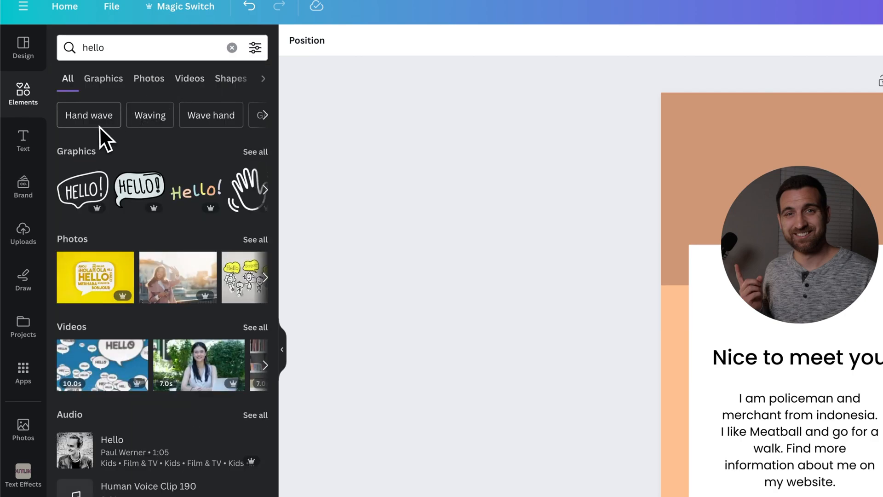
mouse_move(252, 158)
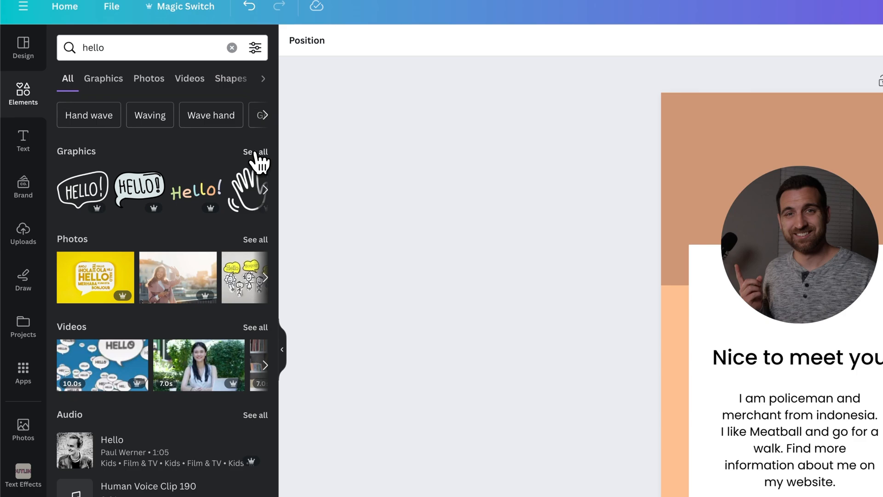
click(103, 79)
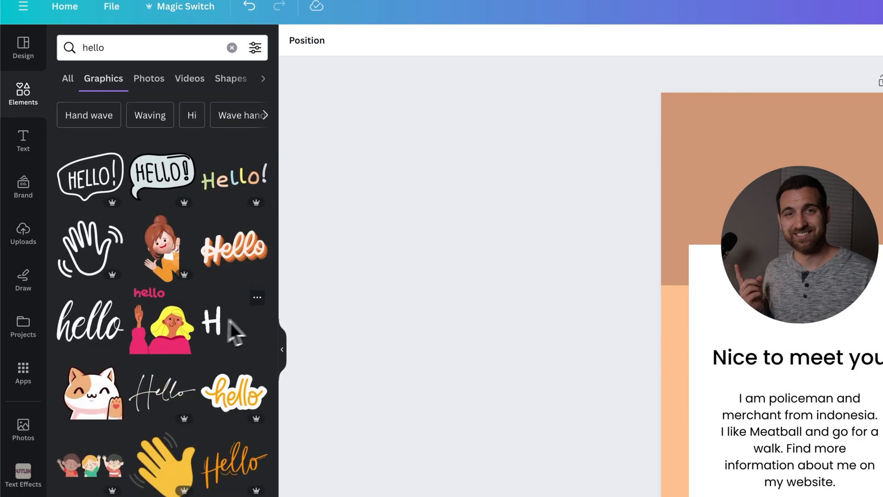
scroll(down, 3)
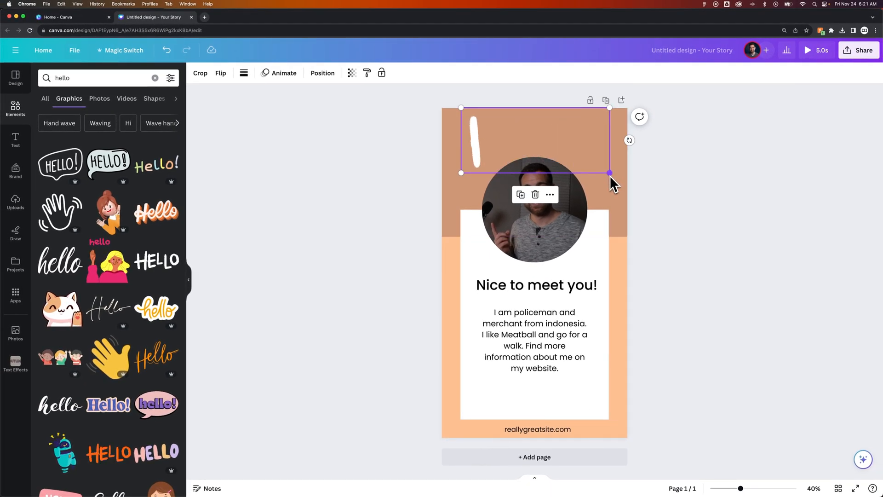
Step: Enlarge the HELLO graphic and centre it across the page top above the photo
drag(609, 173, 562, 157)
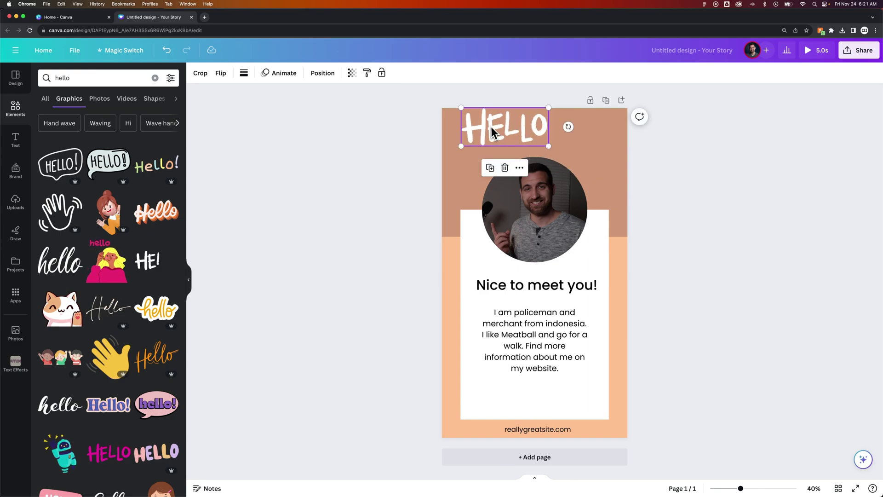
drag(504, 127, 534, 138)
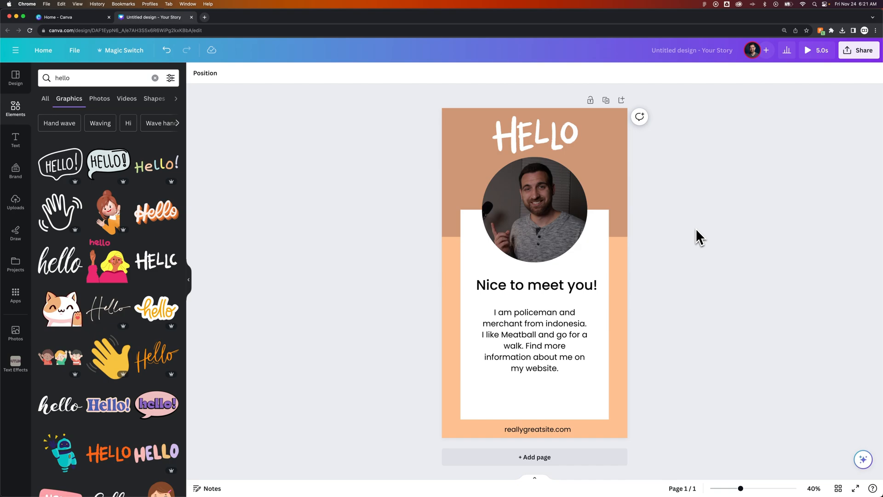
Step: Rewrite the heading under the photo to read 'Hi, I'm Spencer!' and finish editing
click(536, 285)
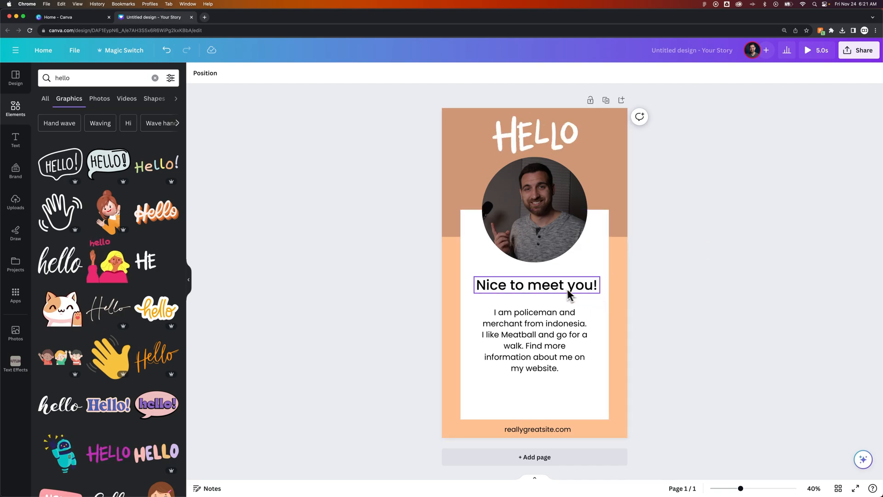
double_click(537, 285)
text(Hi,)
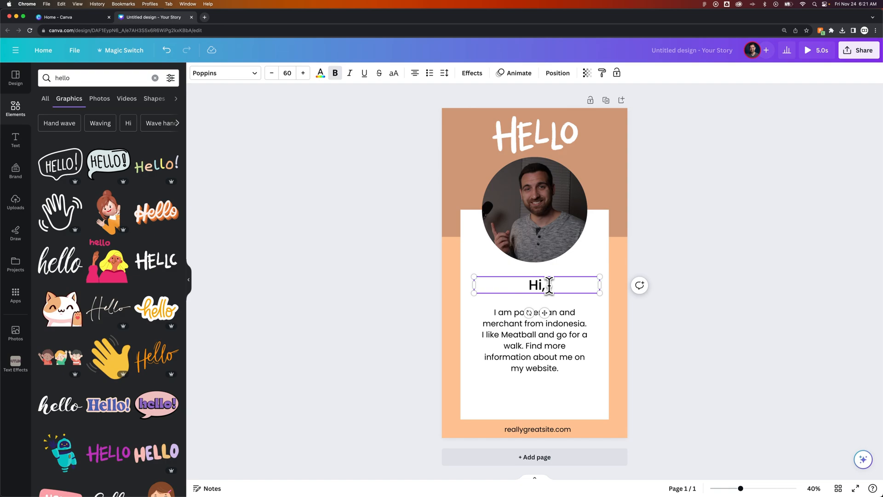
text(I'm Spencer!)
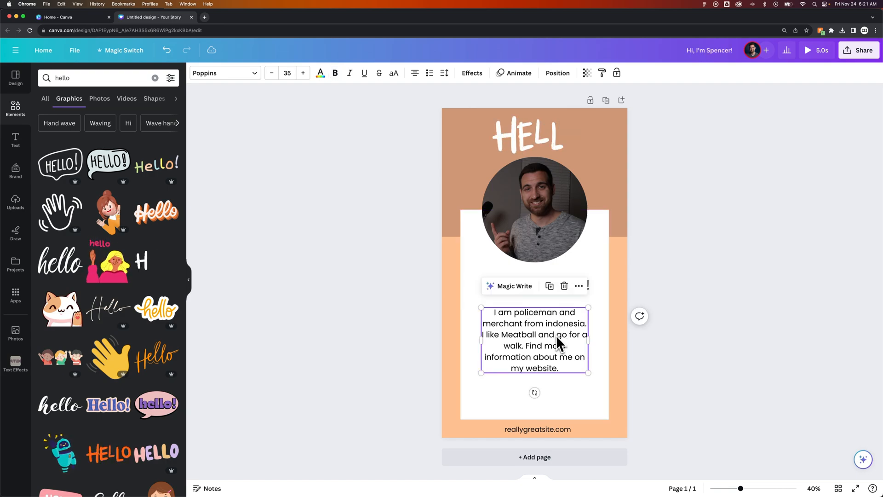
click(685, 270)
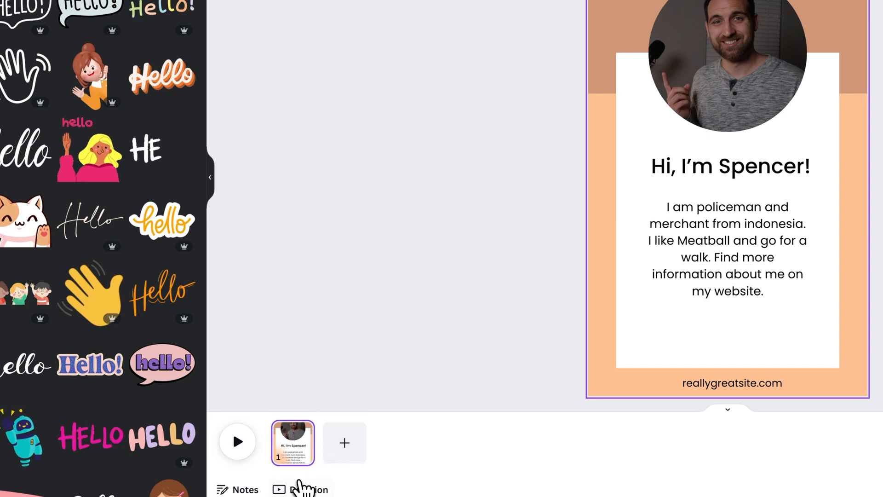
mouse_move(293, 449)
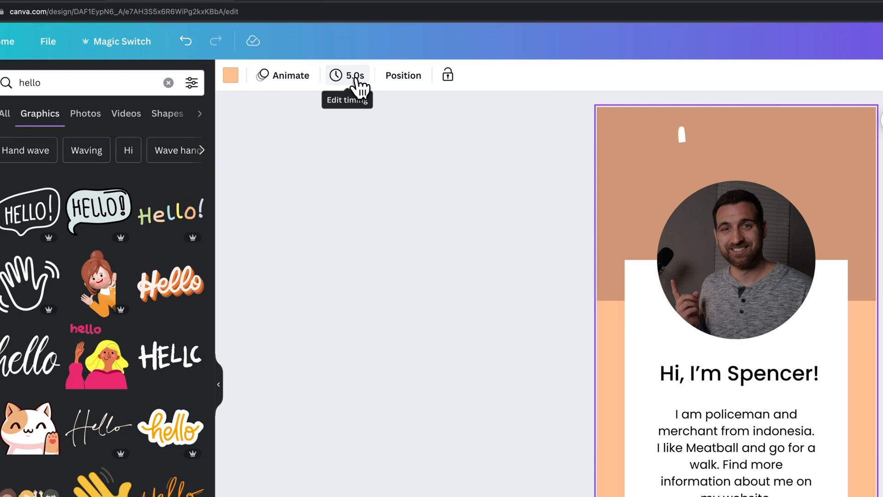
Step: Set the page duration to 10.0 s and play the animated preview, then exit it
click(347, 75)
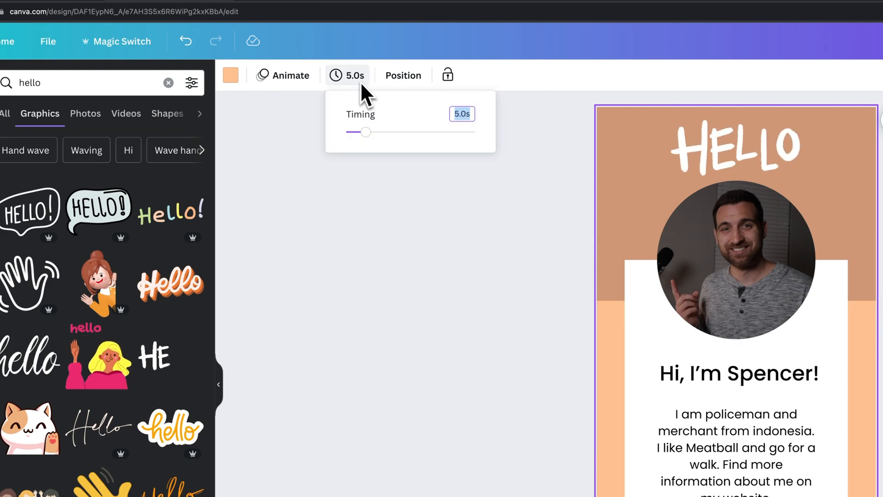
drag(367, 132, 387, 132)
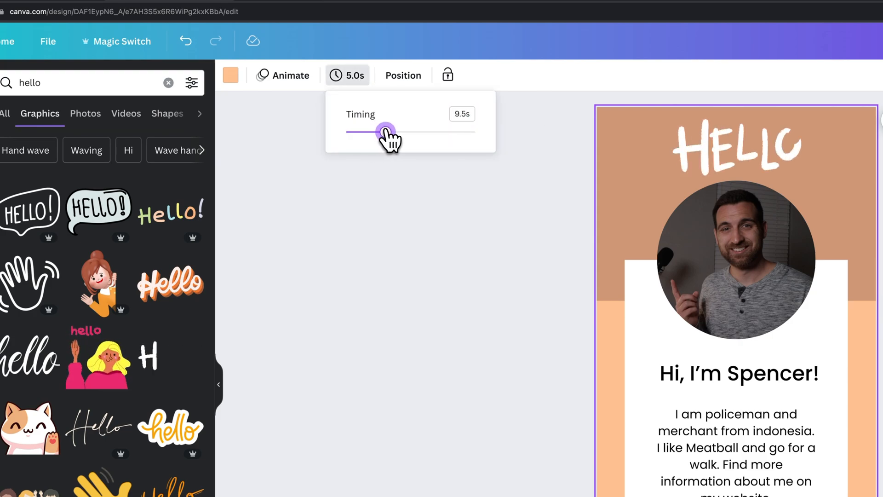
drag(385, 132, 388, 132)
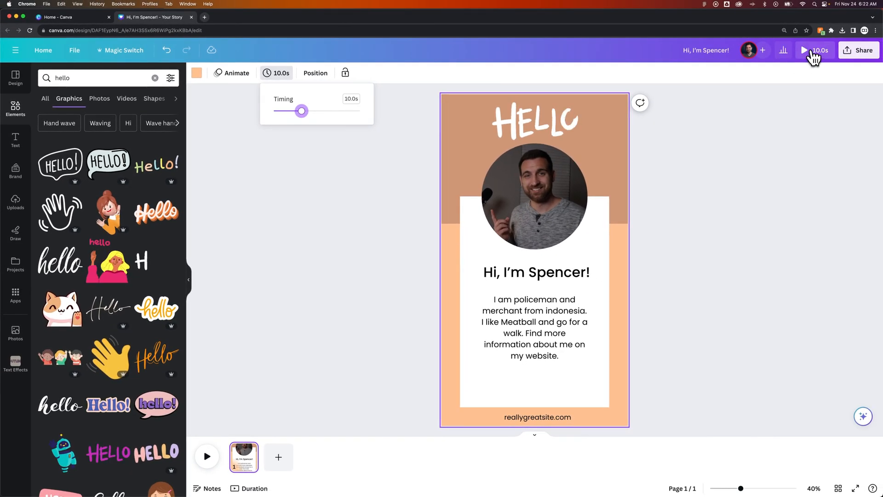
click(805, 50)
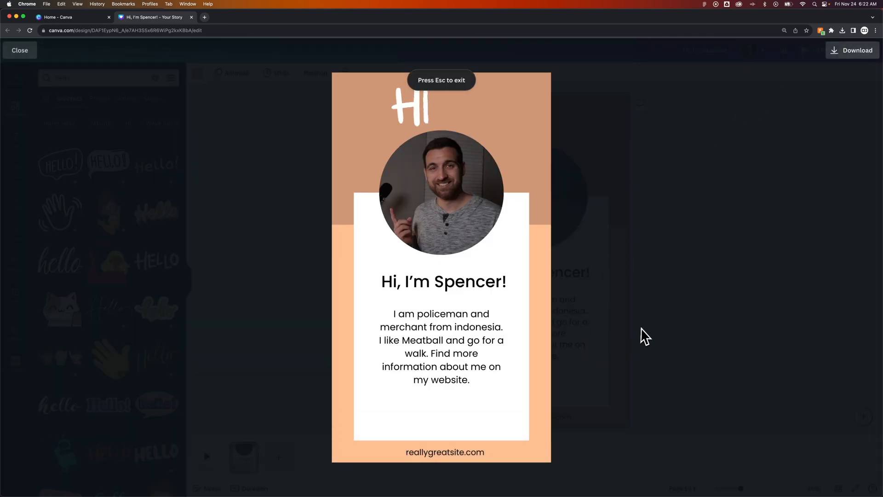
mouse_move(742, 263)
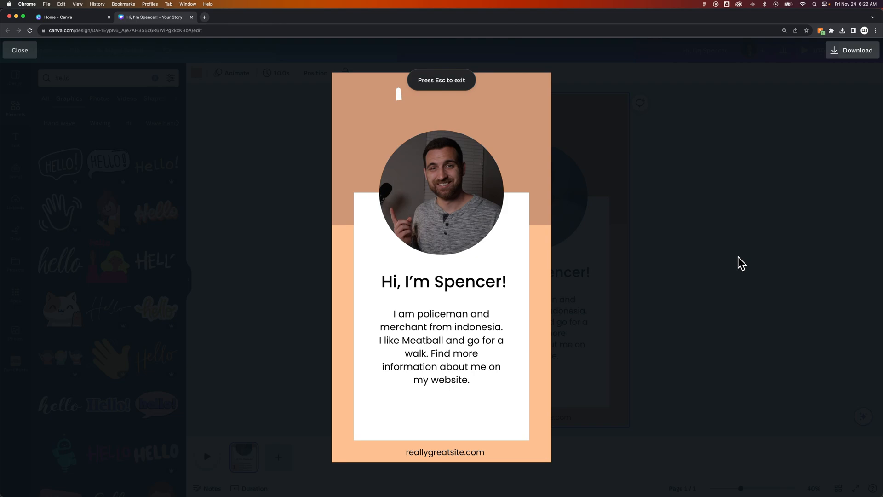
key(Escape)
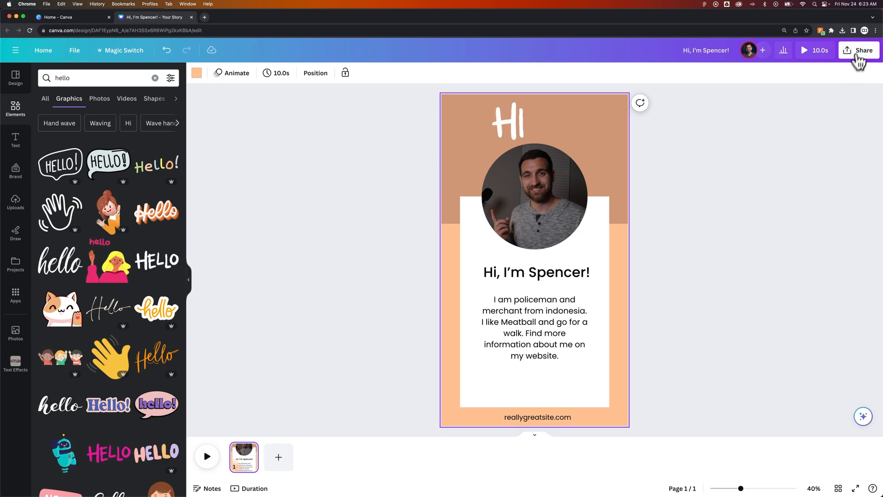
Step: Via Share > Download, export the story as an MP4 video at 4K (UHD) quality
click(861, 49)
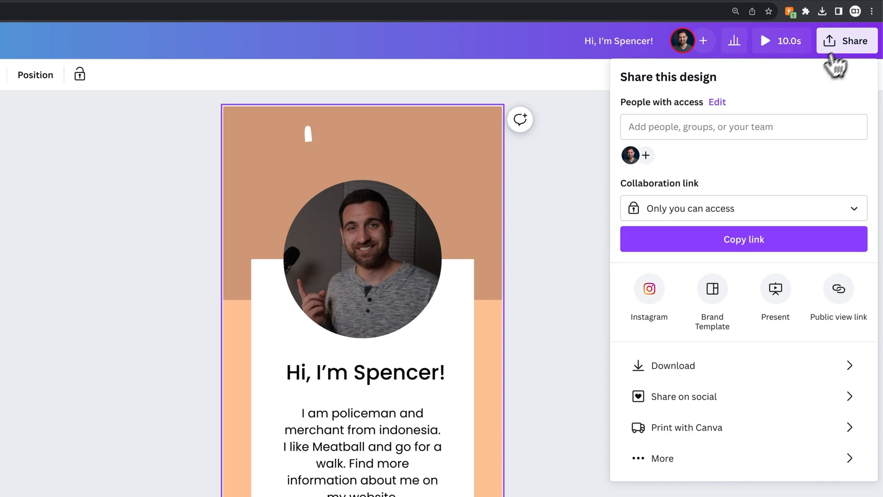
click(674, 366)
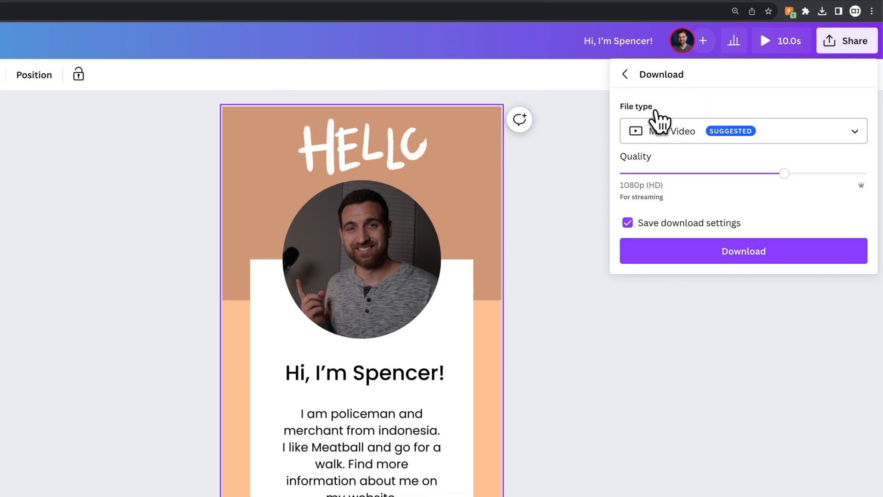
click(743, 131)
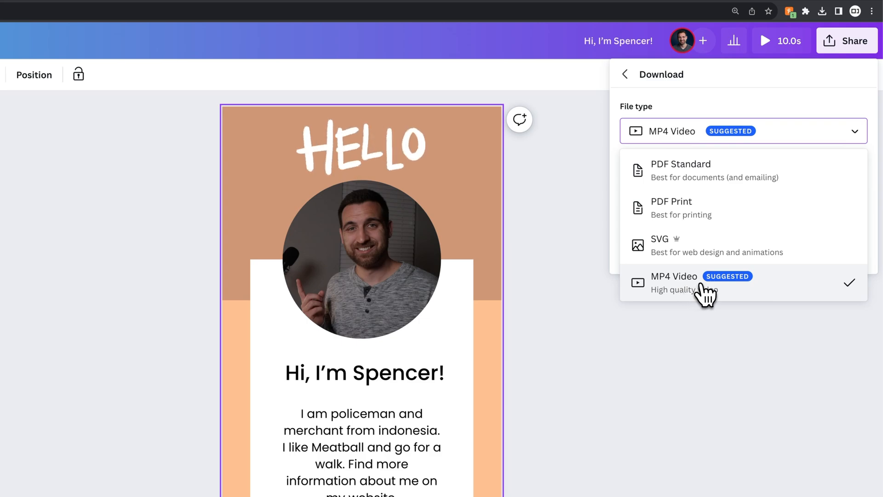
mouse_move(683, 301)
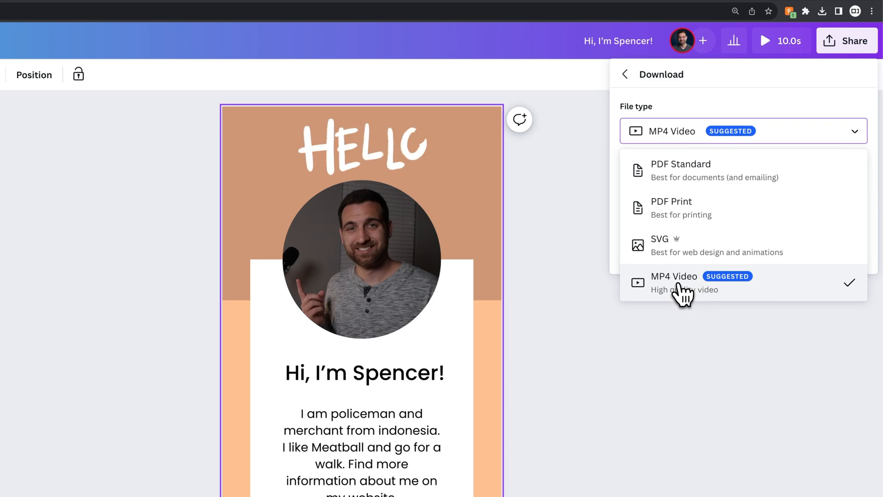
click(673, 282)
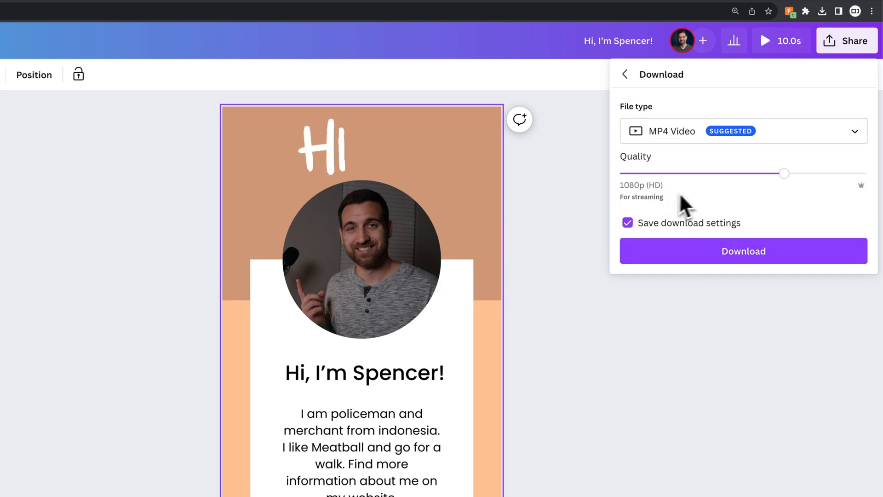
drag(783, 174, 867, 174)
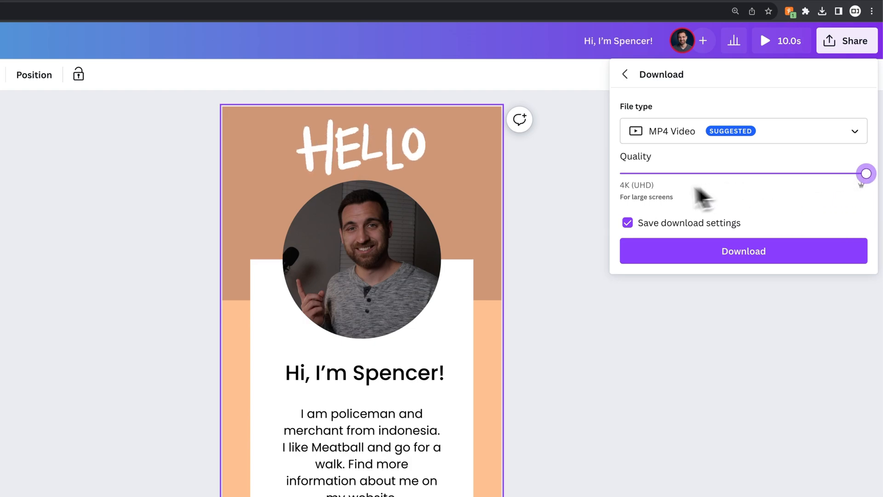
mouse_move(848, 201)
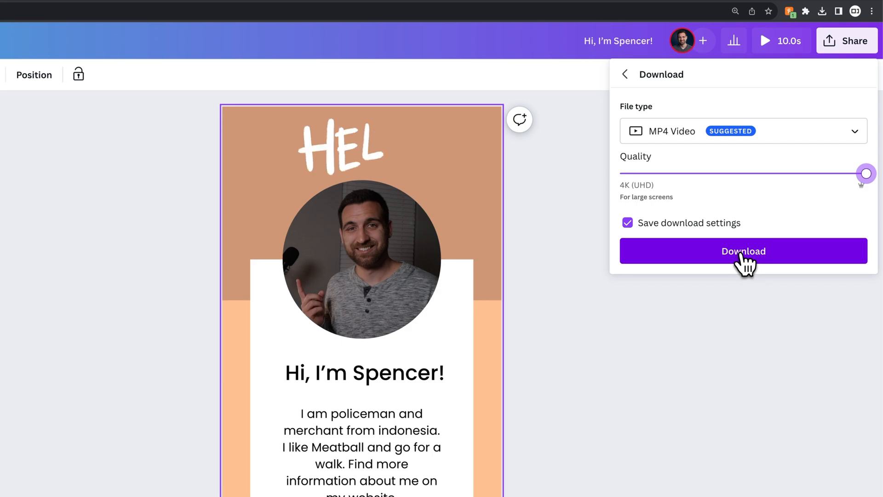
click(743, 251)
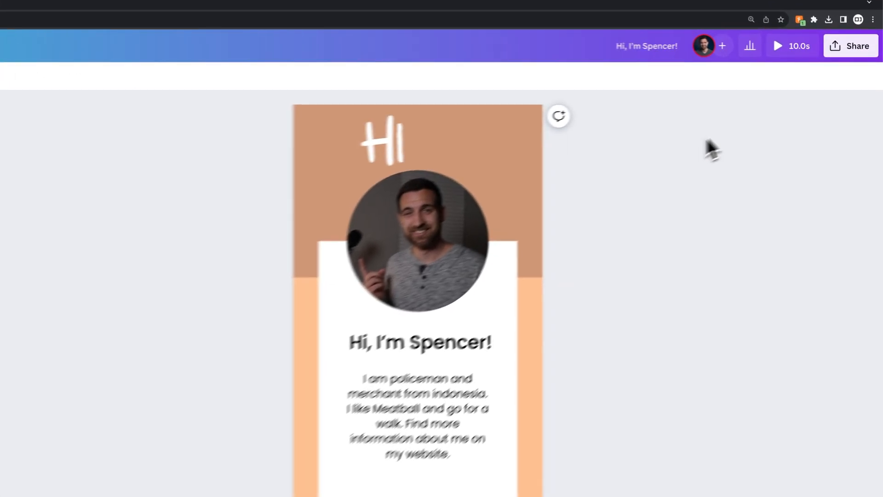
Step: Choose JPG instead of MP4 Video as the download file type
click(851, 46)
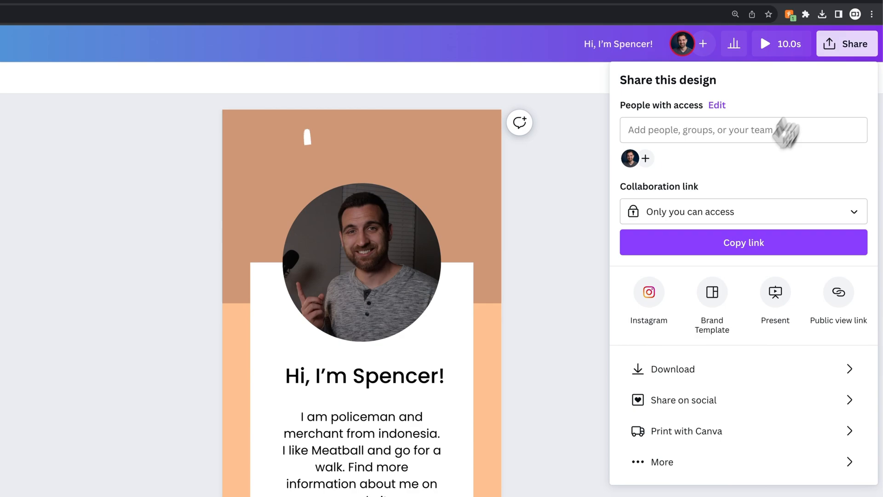
click(673, 370)
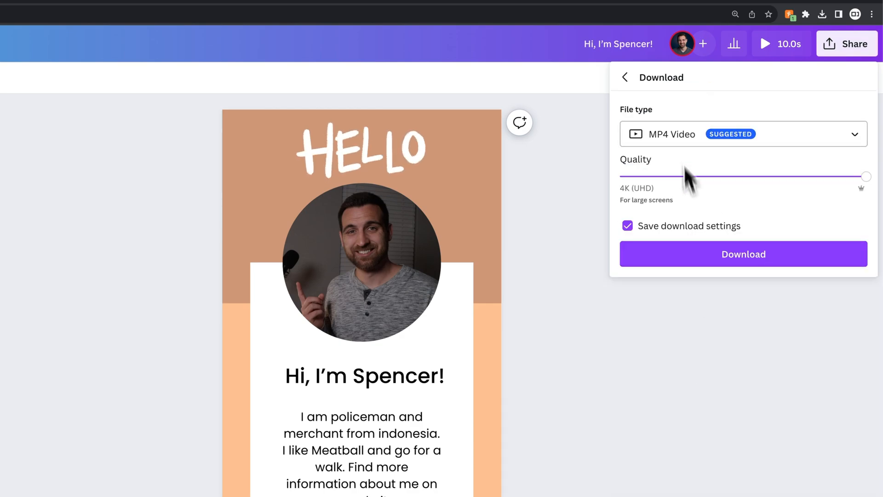
click(744, 134)
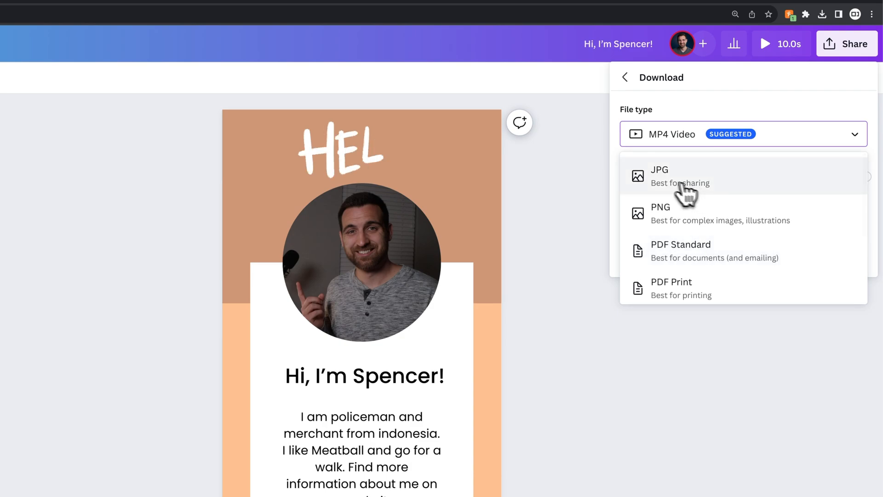
click(659, 175)
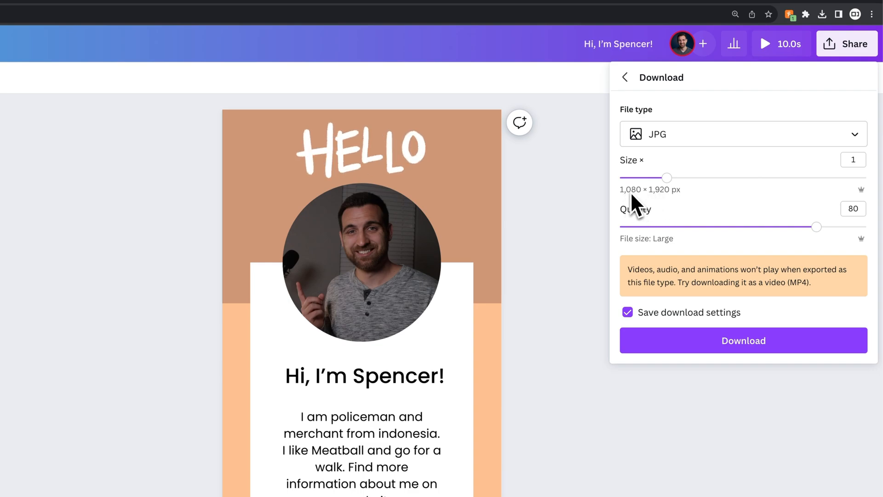
mouse_move(686, 205)
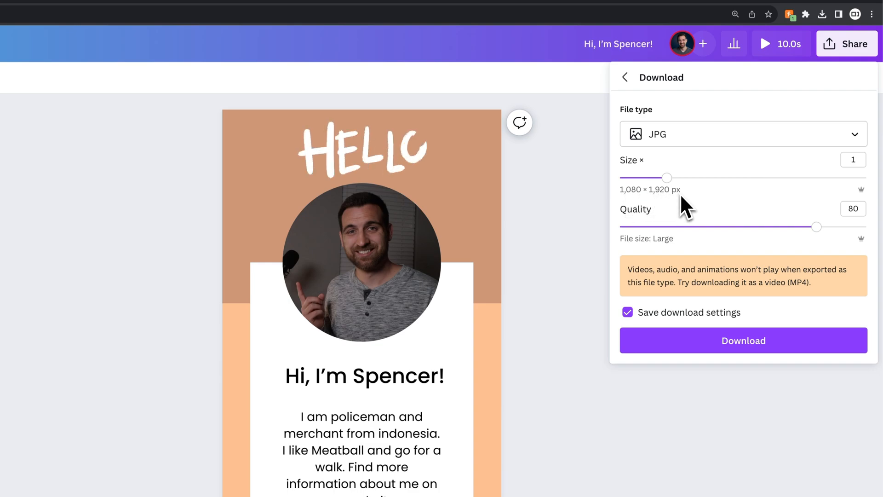
Step: Raise the JPG quality to 100 and download the intro page
drag(817, 227, 864, 227)
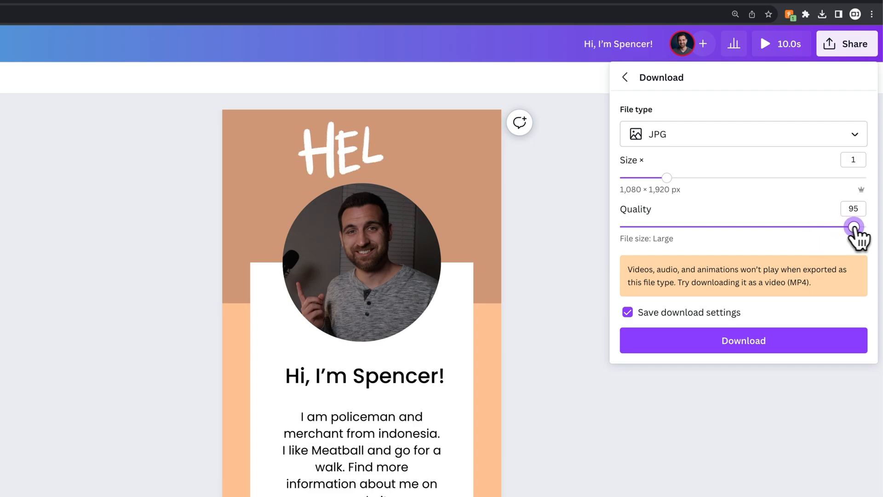
drag(855, 227, 866, 227)
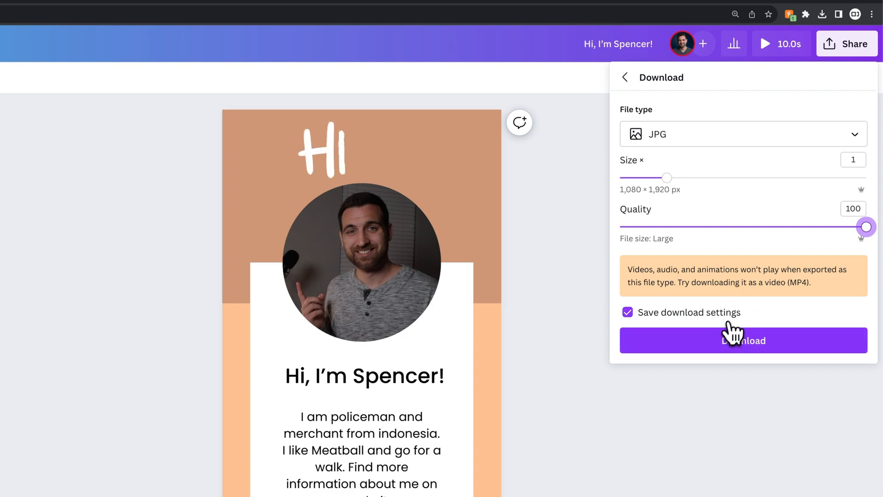
click(743, 340)
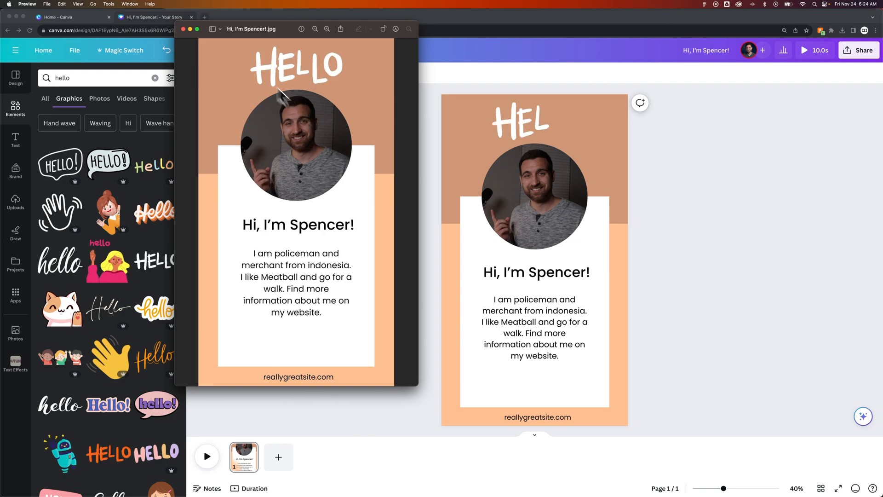
Step: Close the JPG preview and open the downloaded MP4 from the Downloads stack
click(186, 29)
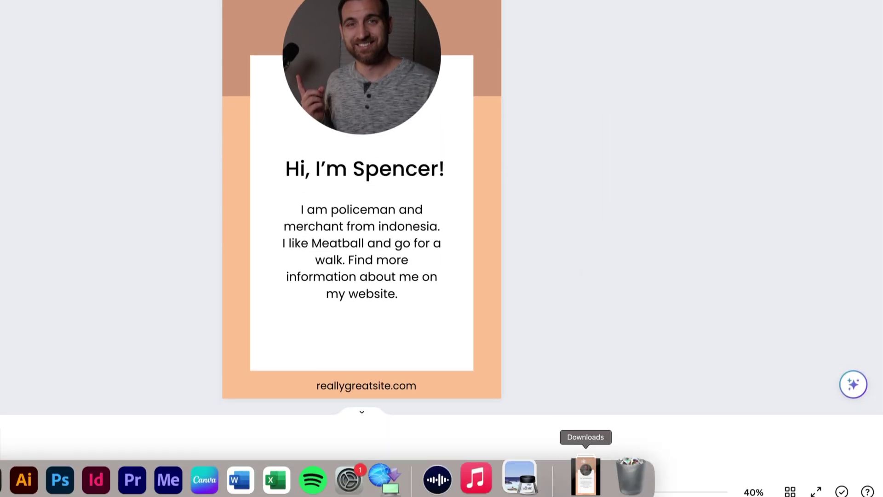
click(585, 475)
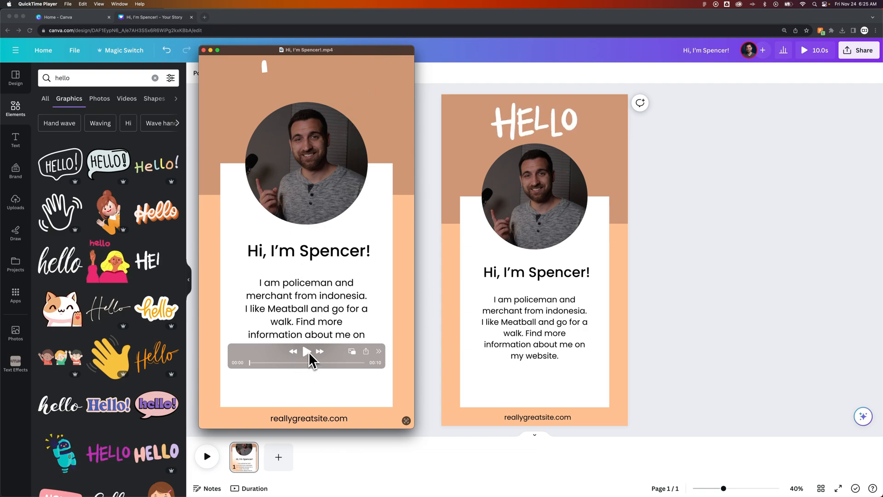
mouse_move(299, 365)
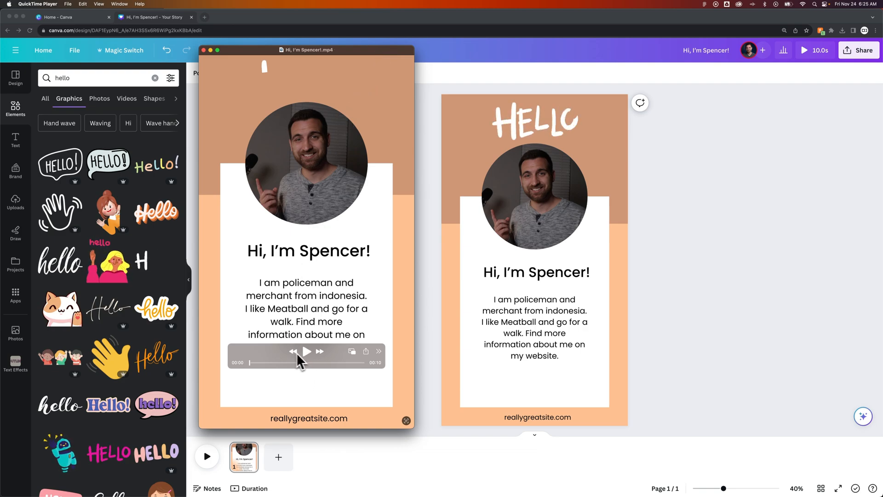
Step: Play the exported intro MP4 through its 10 seconds to check the HELLO animation
click(307, 352)
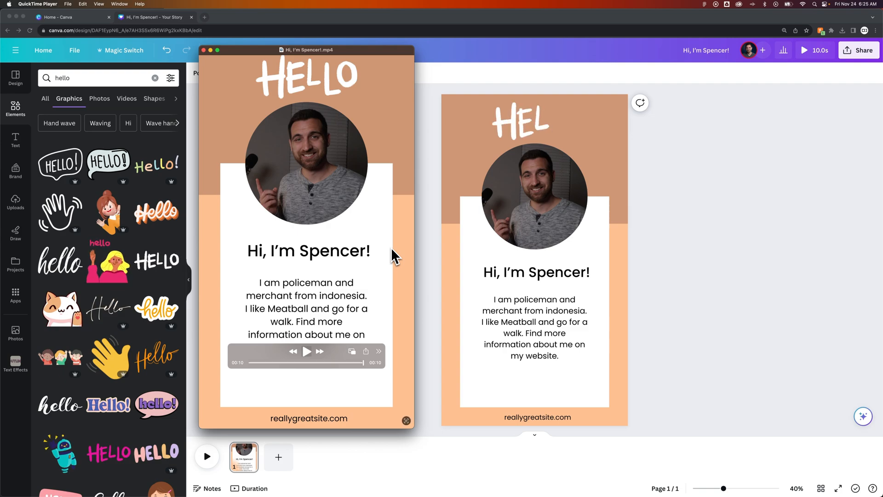
mouse_move(203, 50)
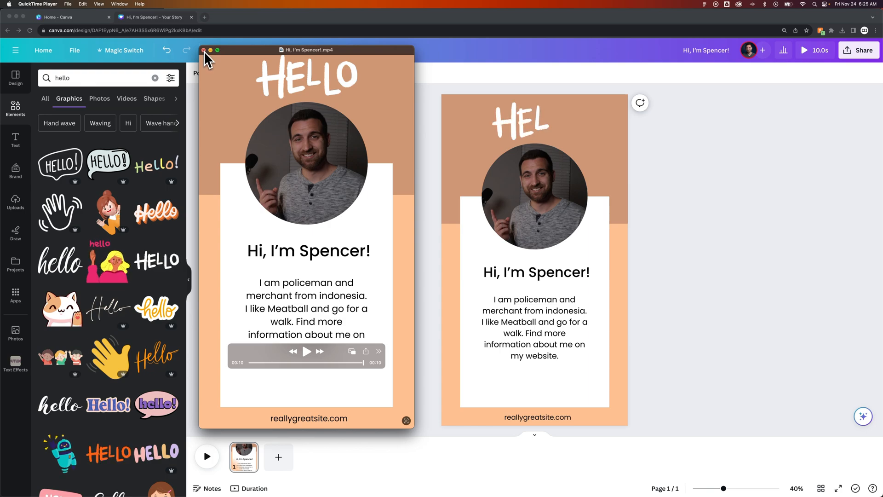
Step: Close QuickTime and search Canva design templates for 'fall sale'
click(203, 50)
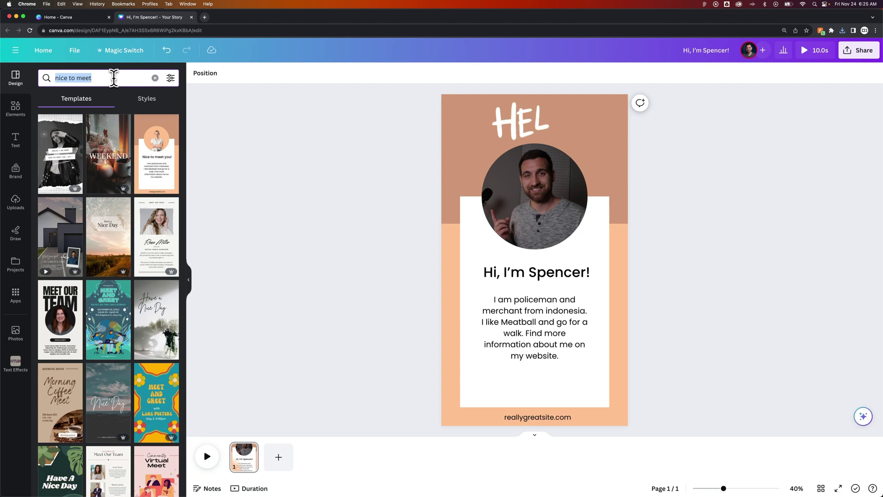
text(fall sale)
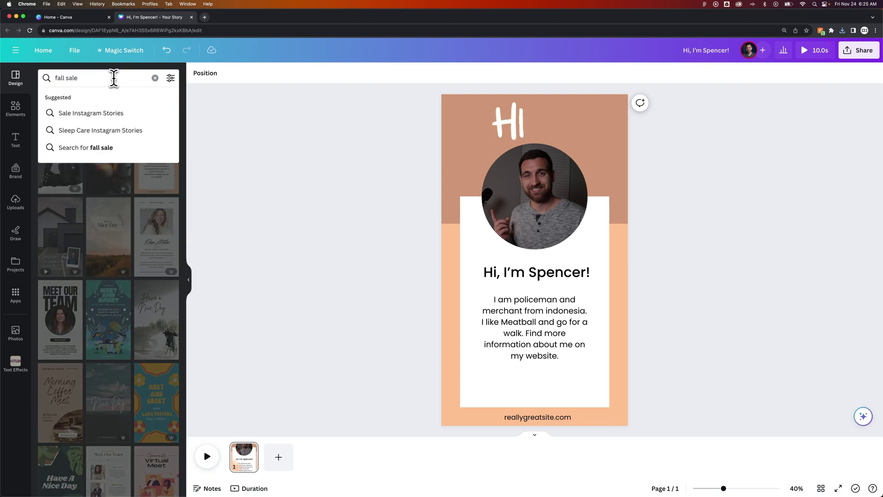
key(Enter)
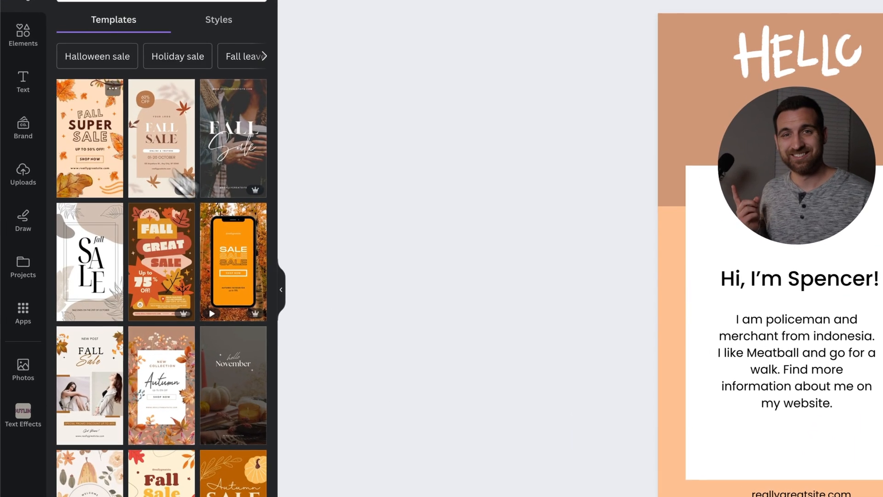
Step: Add the Fall Super Sale template as a new second page
click(114, 89)
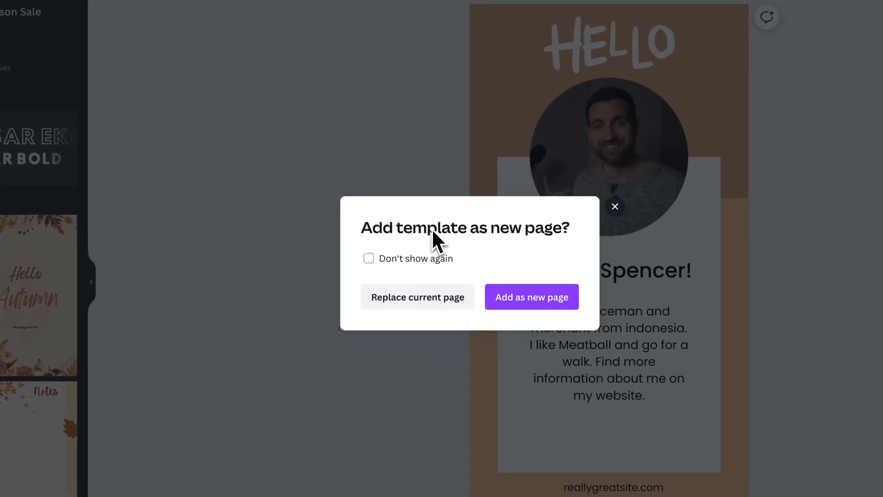
mouse_move(429, 305)
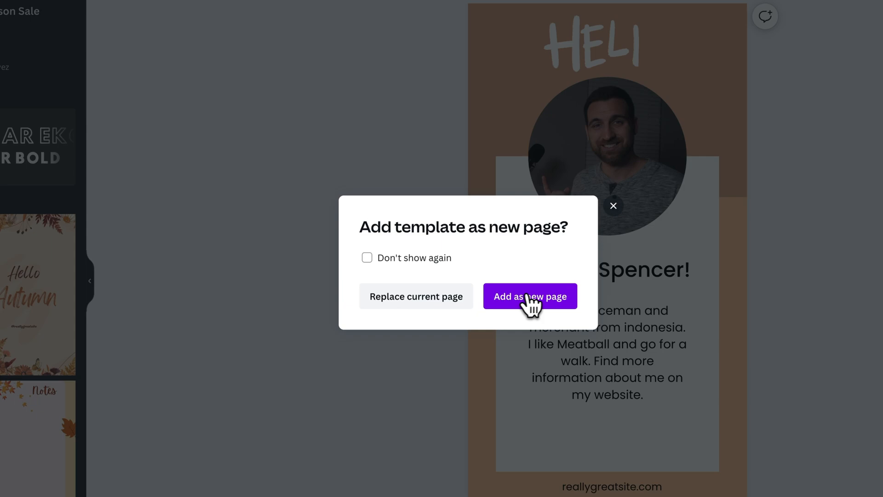
click(530, 296)
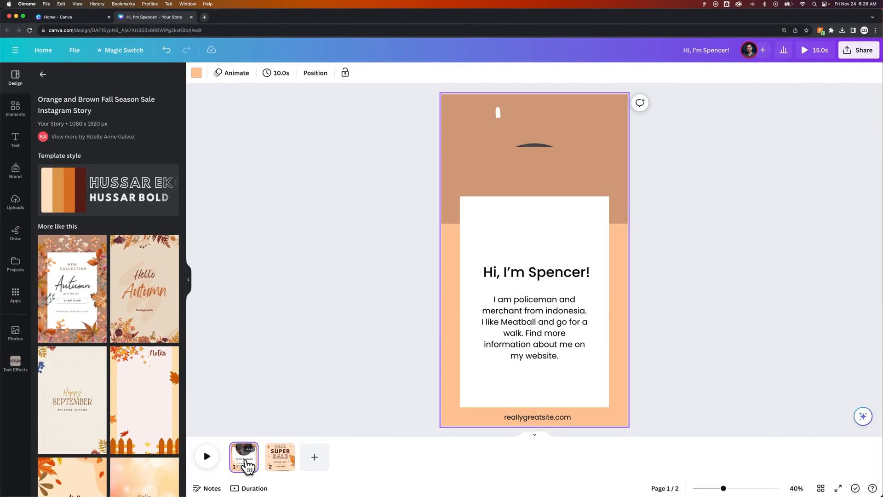
Step: Search Elements for 'fall leaves' and show only Graphics results
click(280, 457)
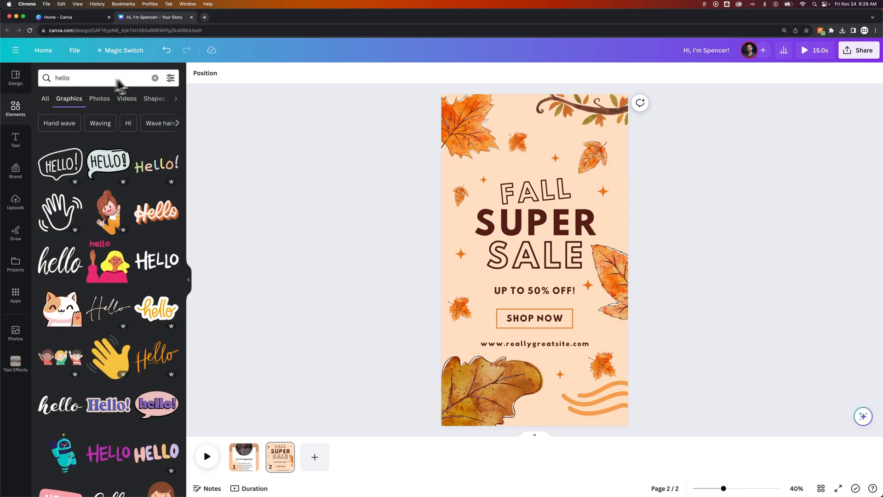
text(fall)
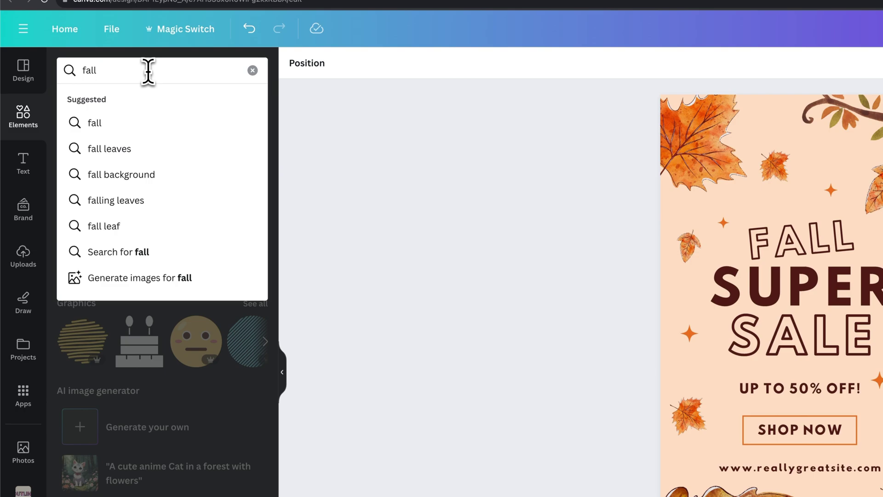
click(108, 149)
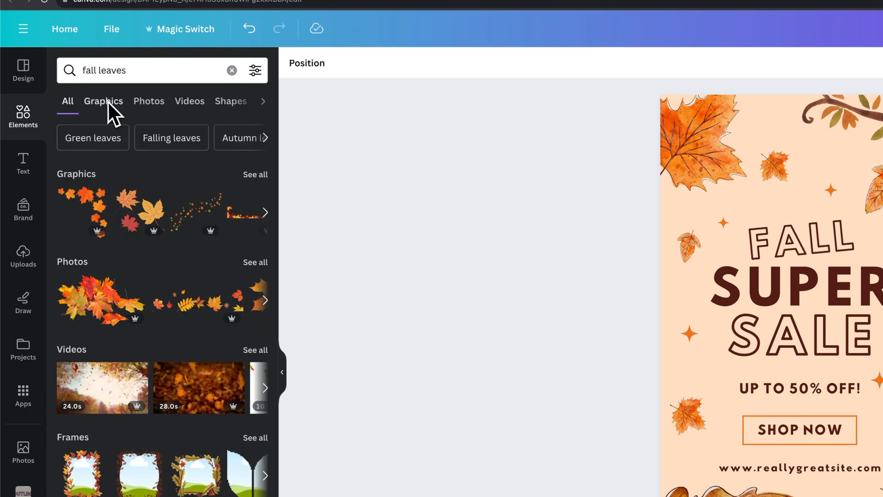
click(103, 101)
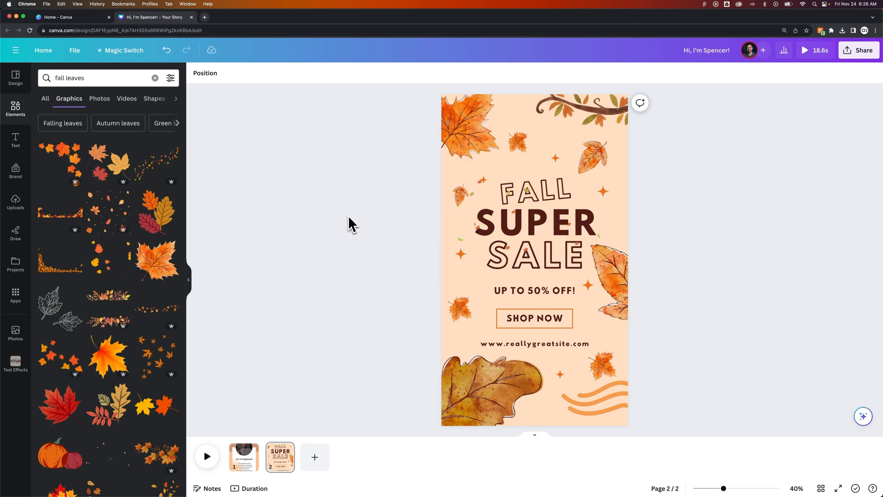
mouse_move(129, 427)
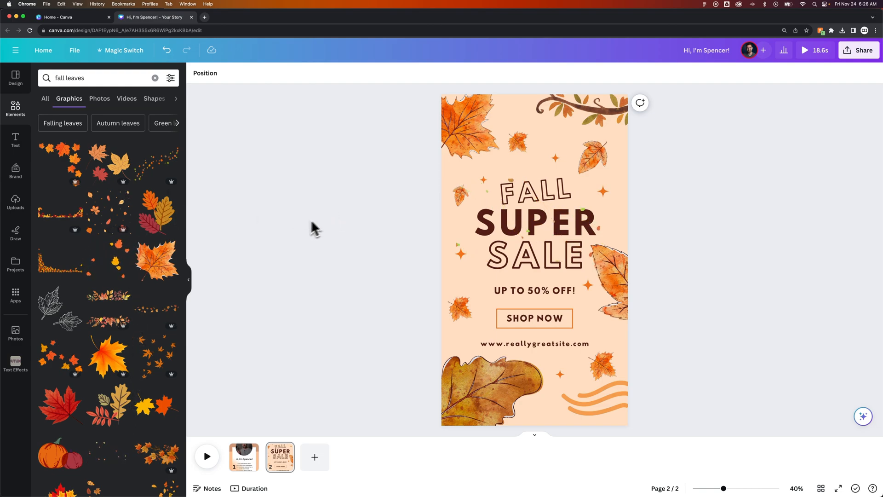
mouse_move(335, 196)
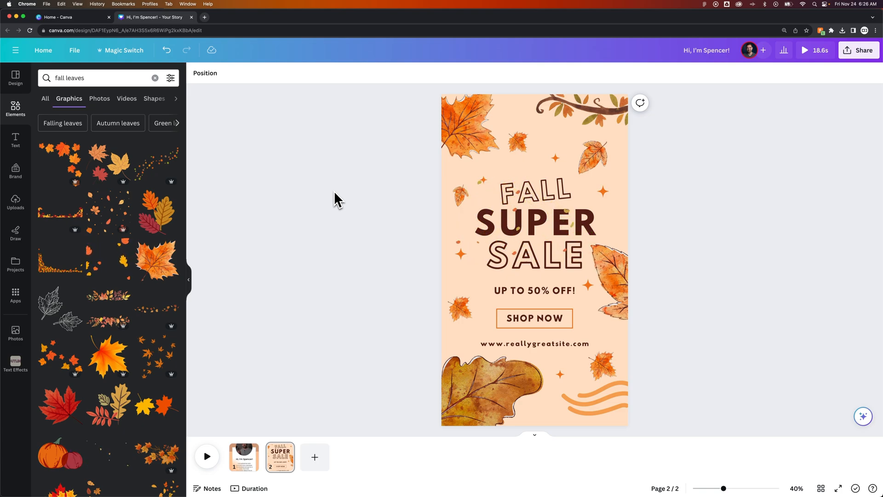
mouse_move(343, 204)
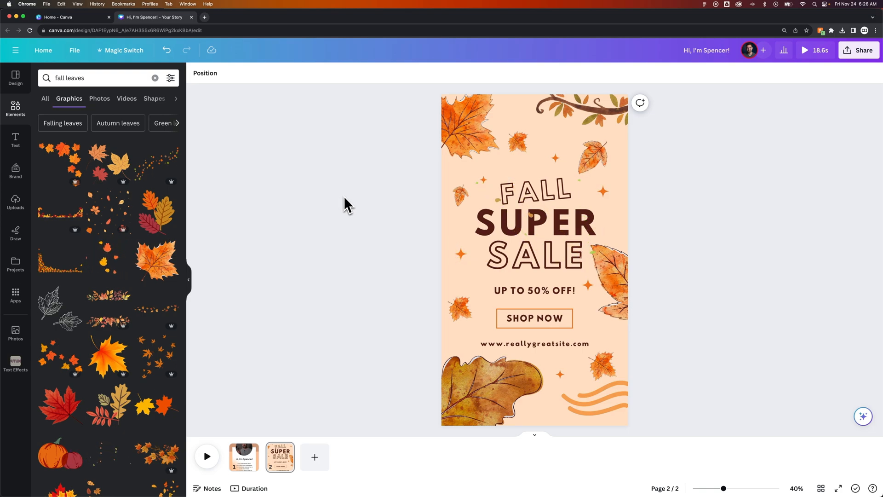
mouse_move(328, 215)
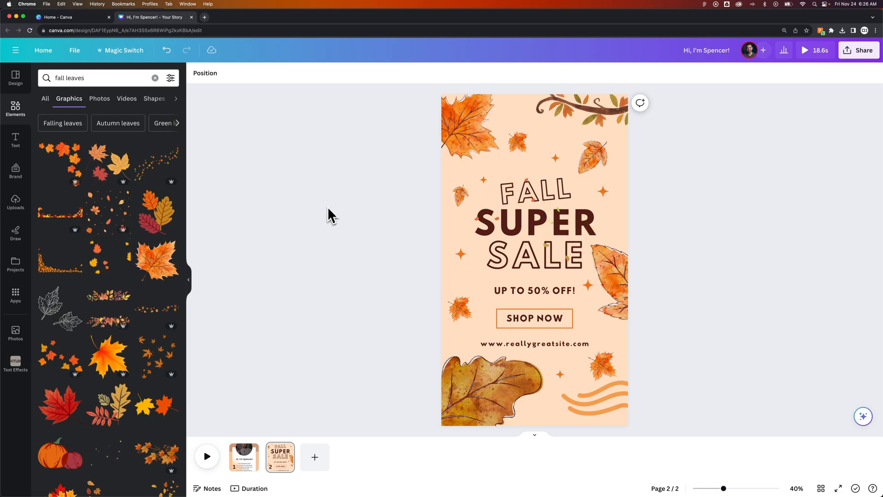